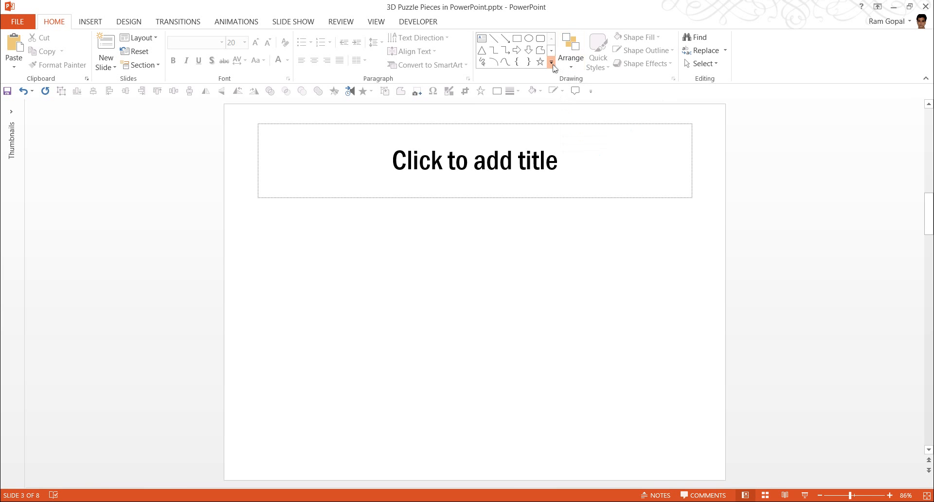
# - Draw a blue square rectangle below the title on slide 3
pyautogui.click(551, 62)
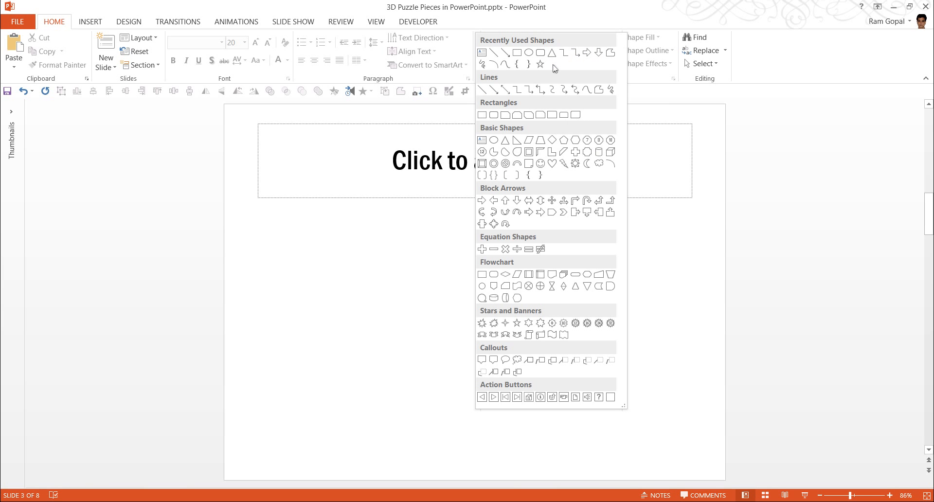
pyautogui.moveTo(483, 116)
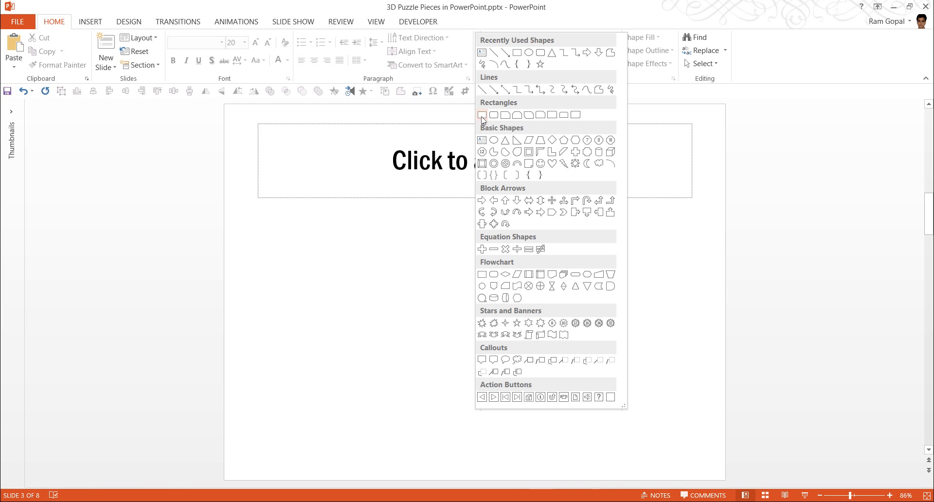
pyautogui.click(482, 115)
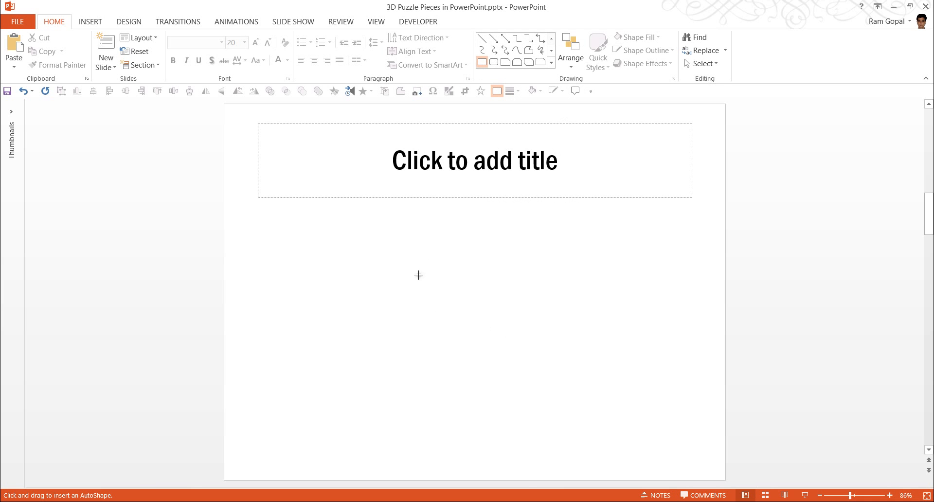
pyautogui.moveTo(417, 274); pyautogui.dragTo(499, 351)
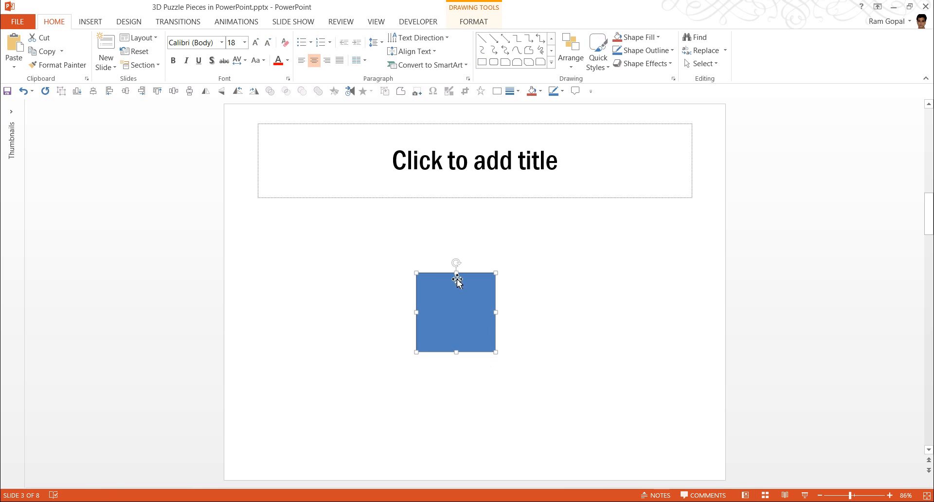
pyautogui.moveTo(454, 298)
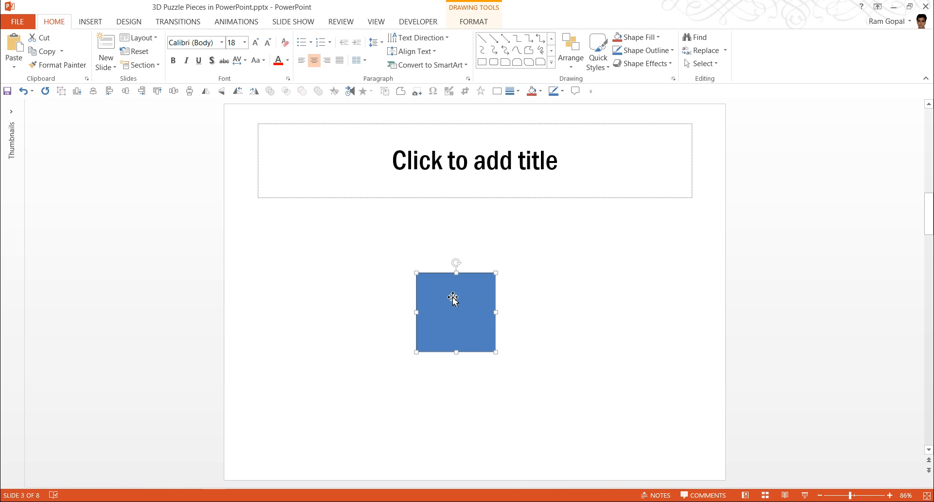
pyautogui.moveTo(546, 297)
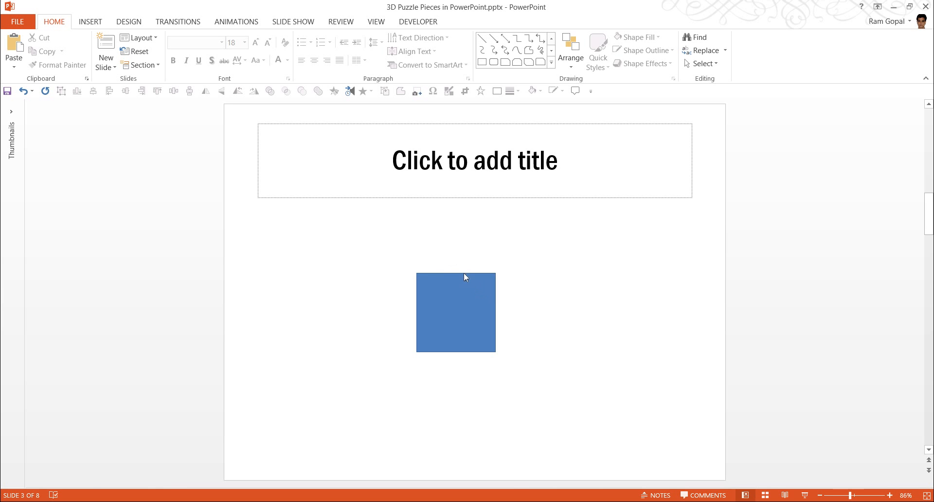
pyautogui.moveTo(441, 286)
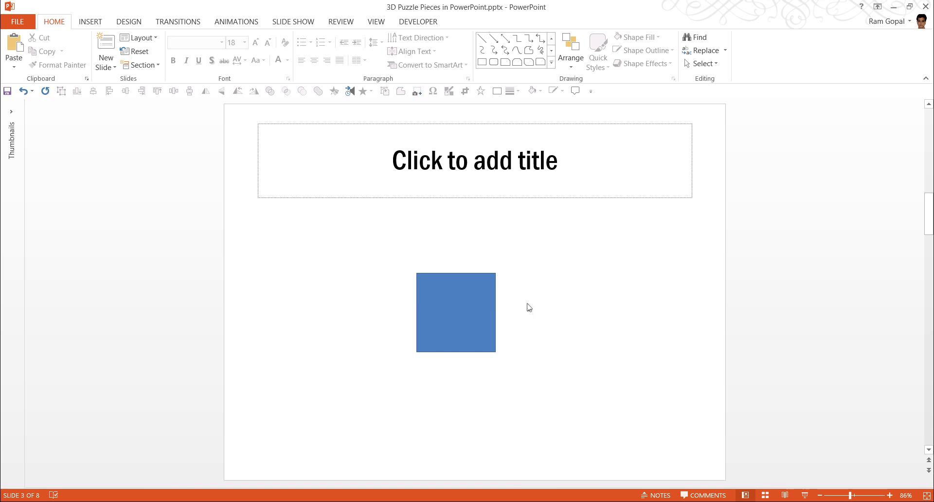
pyautogui.moveTo(430, 323)
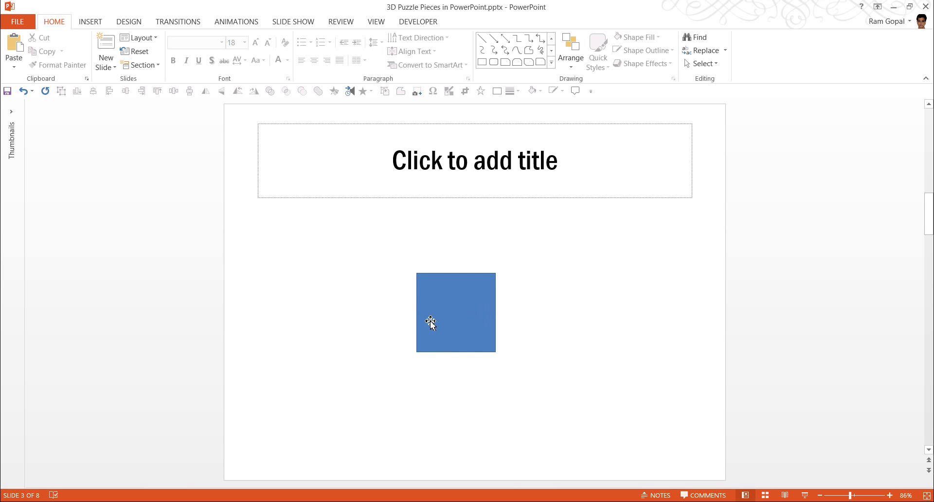
pyautogui.moveTo(446, 370)
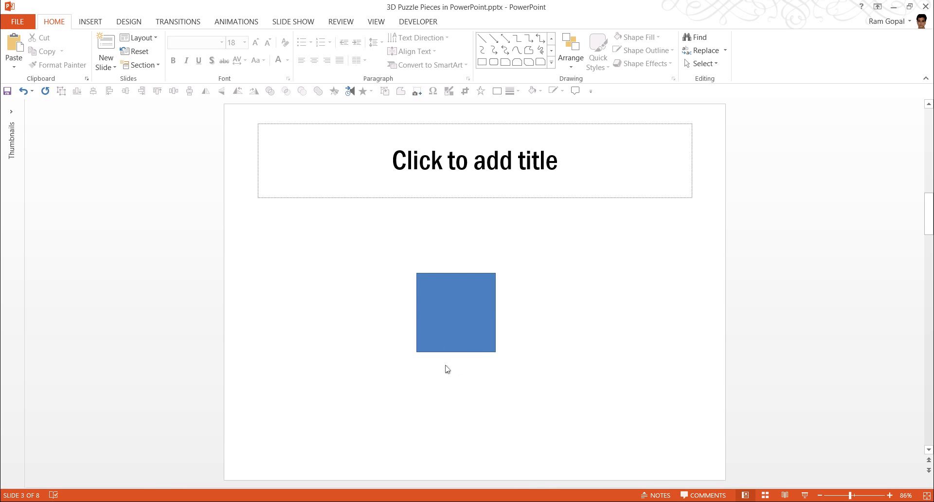
pyautogui.moveTo(551, 199)
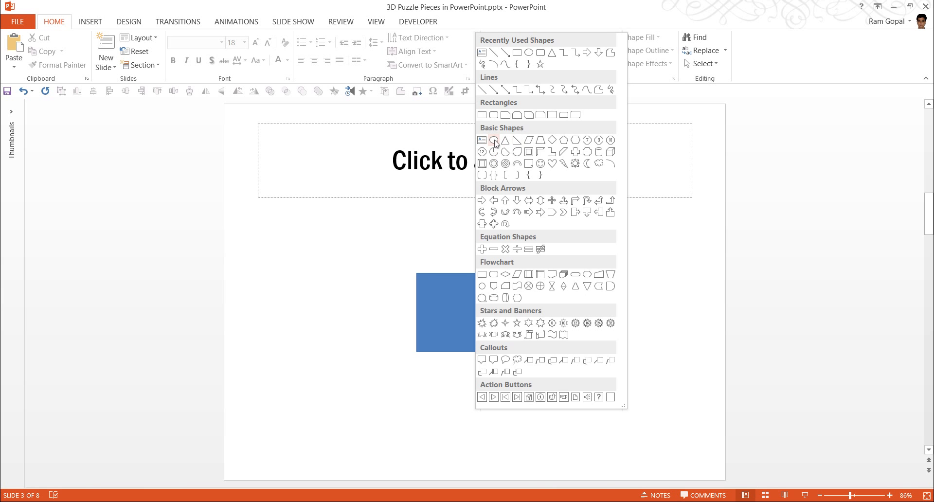
# - Draw a small circle and stem beside the square, center-align them, and set up Merge Shapes
pyautogui.click(494, 140)
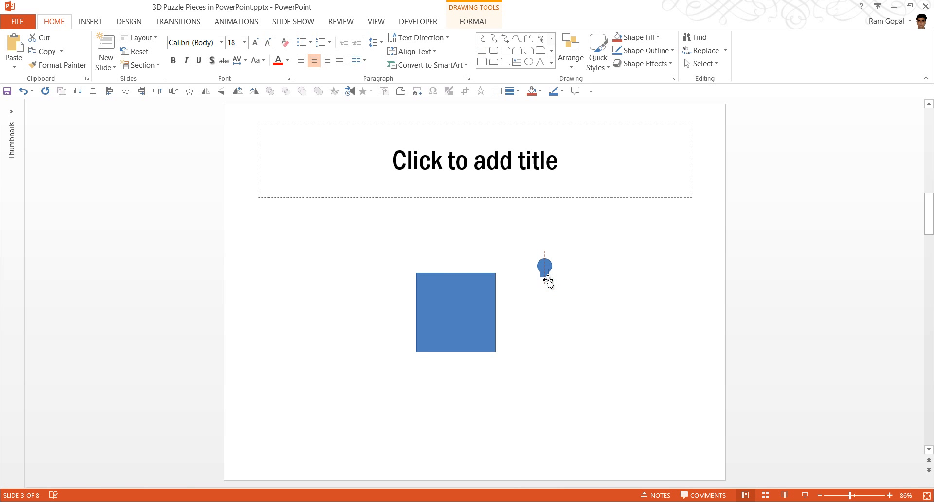
pyautogui.click(566, 293)
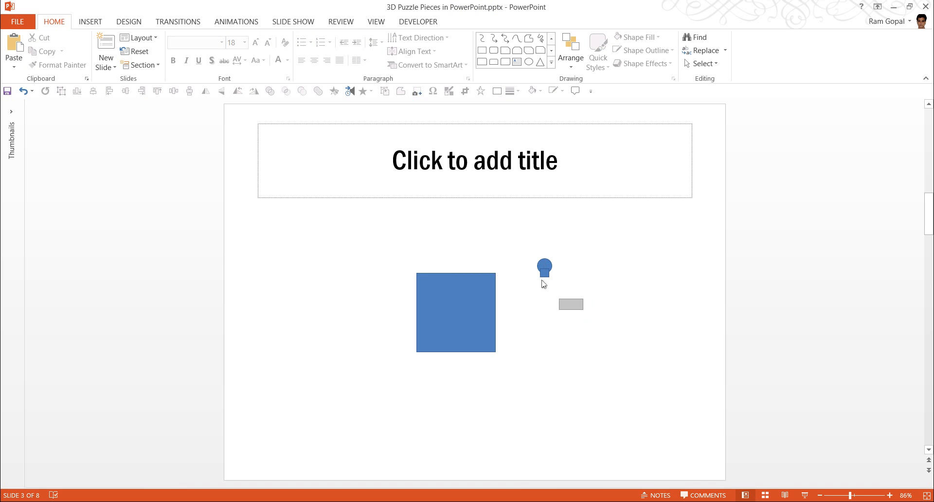
pyautogui.click(544, 266)
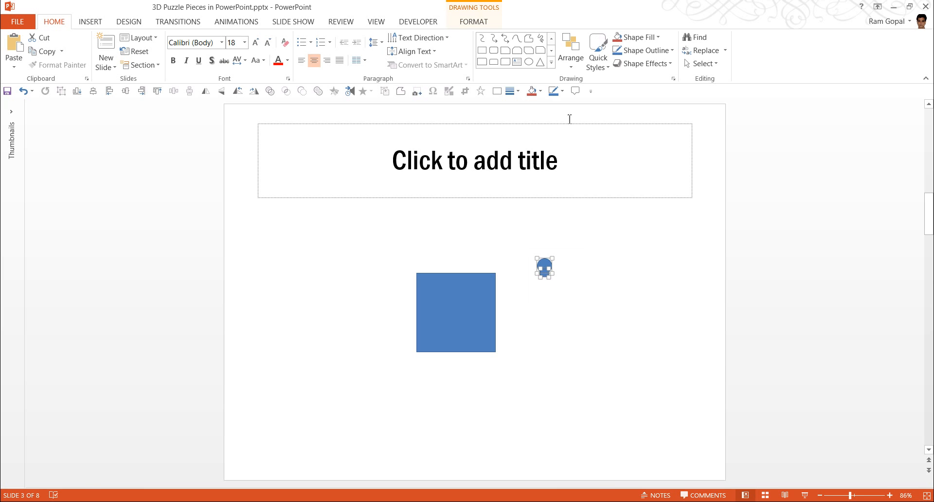
pyautogui.click(571, 51)
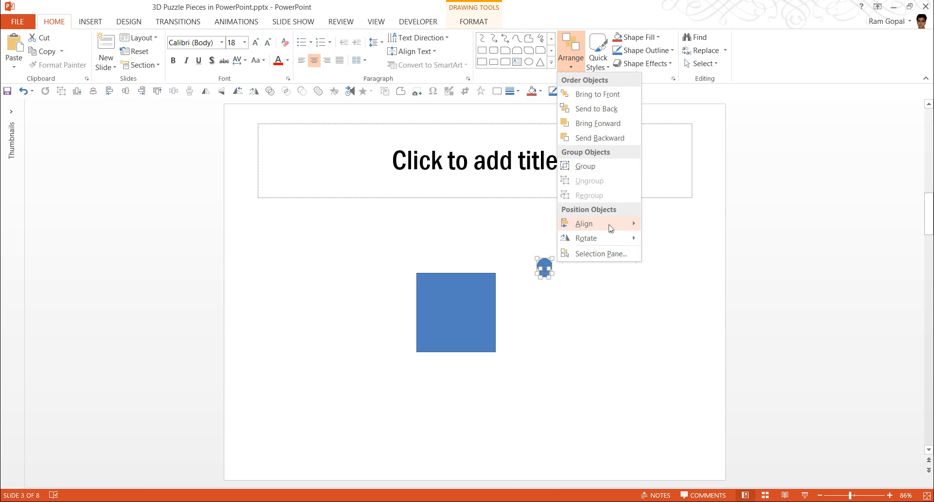
pyautogui.moveTo(583, 223)
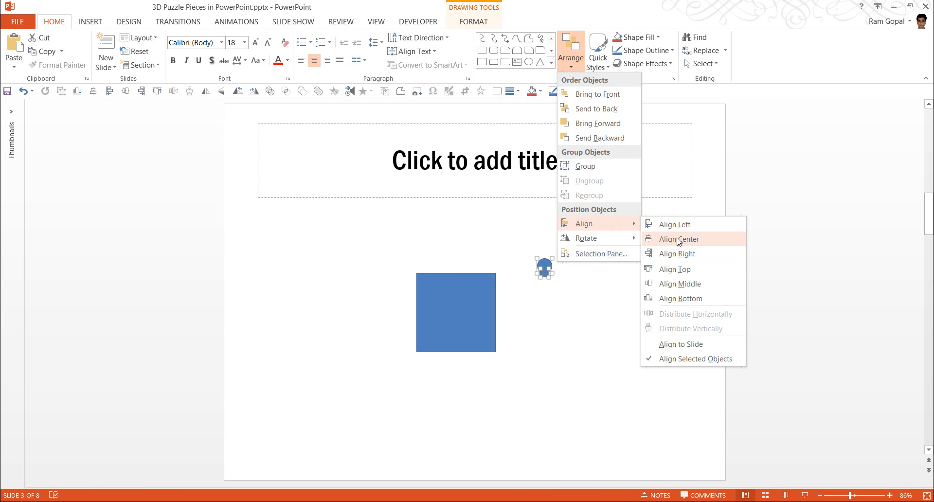
pyautogui.click(678, 239)
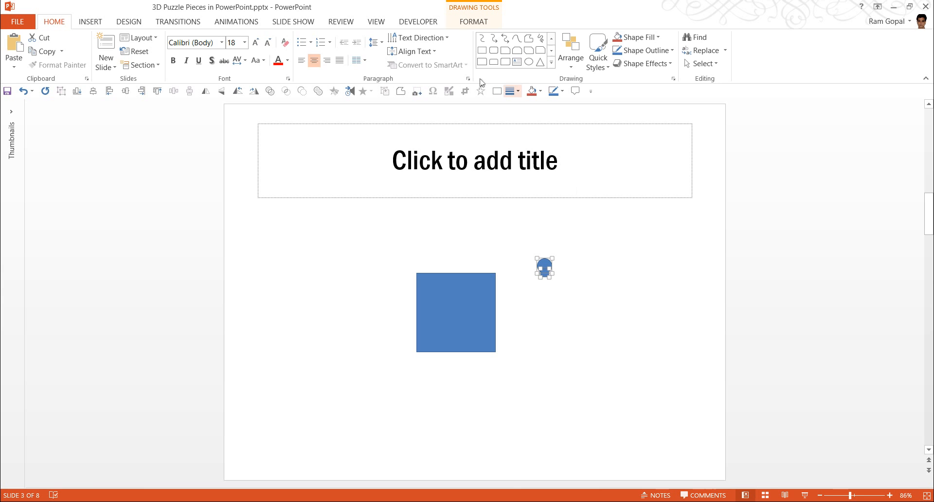
pyautogui.click(473, 21)
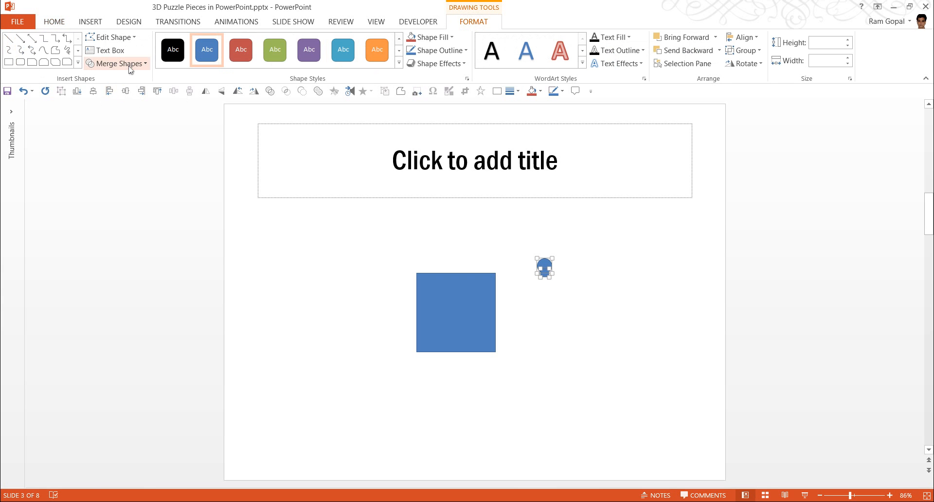
pyautogui.click(117, 64)
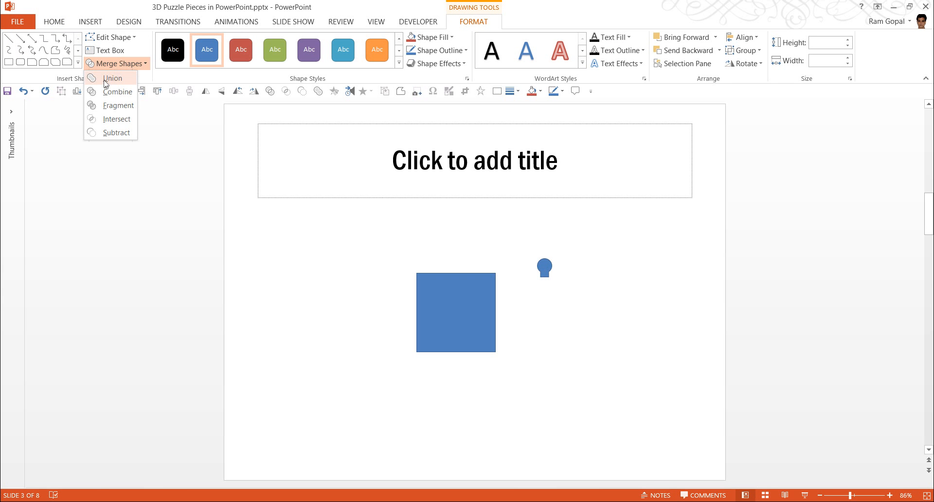
pyautogui.moveTo(114, 80)
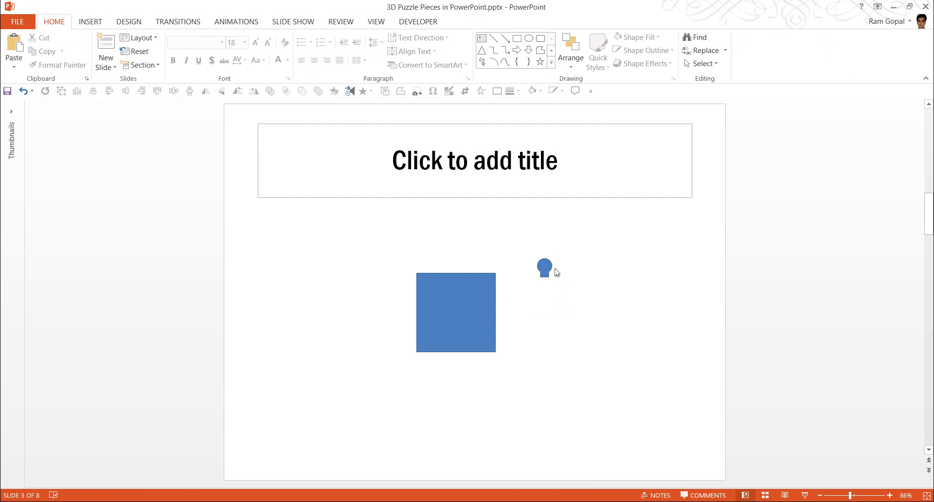
pyautogui.moveTo(552, 280)
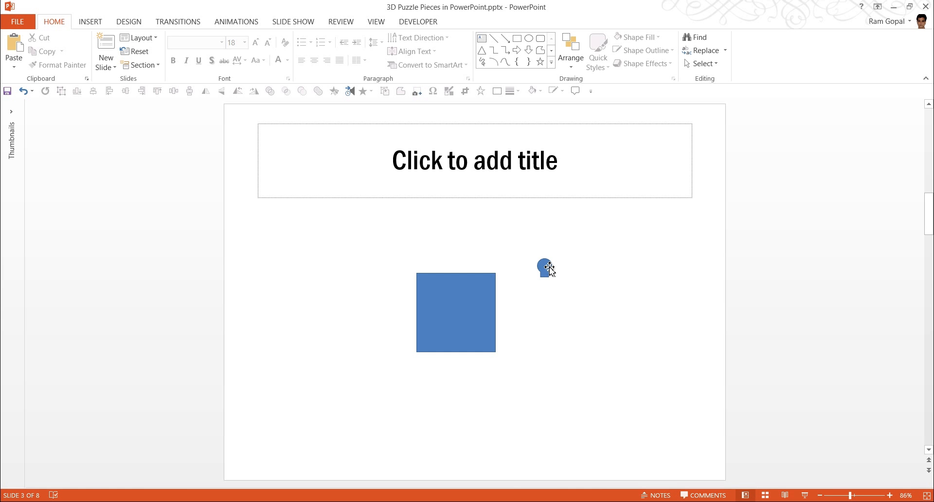
# - Place knob copies on the square's top and right edges, rotating the right one 90° clockwise
pyautogui.click(543, 268)
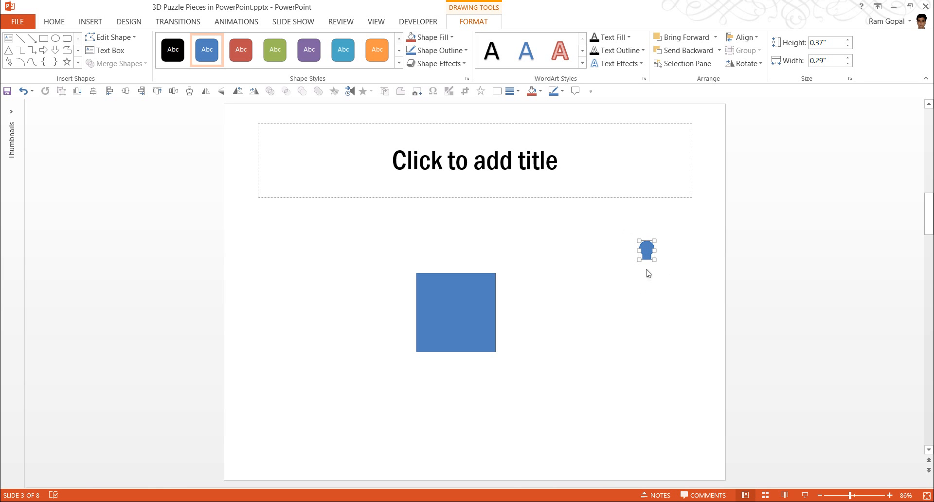
pyautogui.moveTo(669, 376)
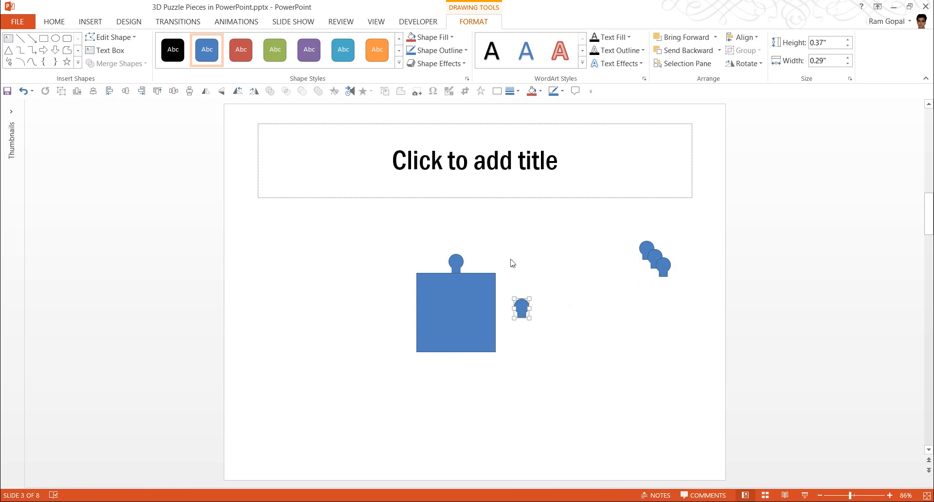
pyautogui.moveTo(437, 24)
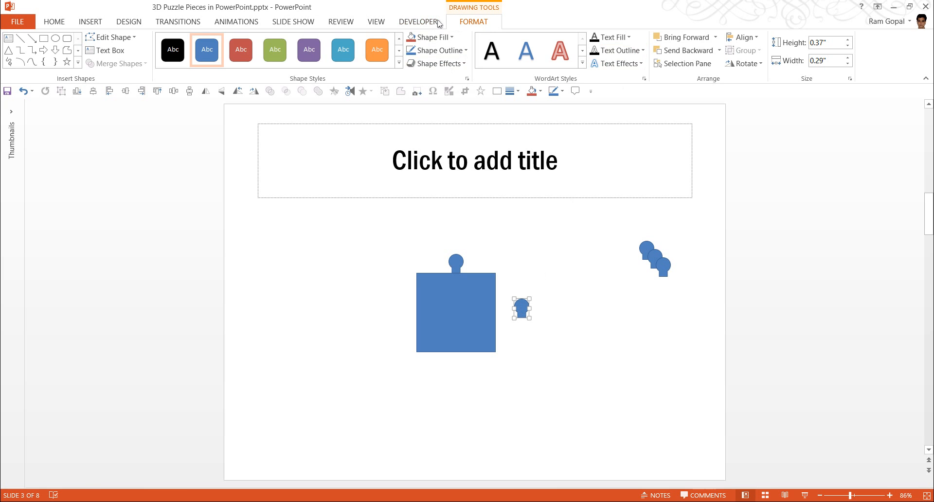
pyautogui.click(51, 22)
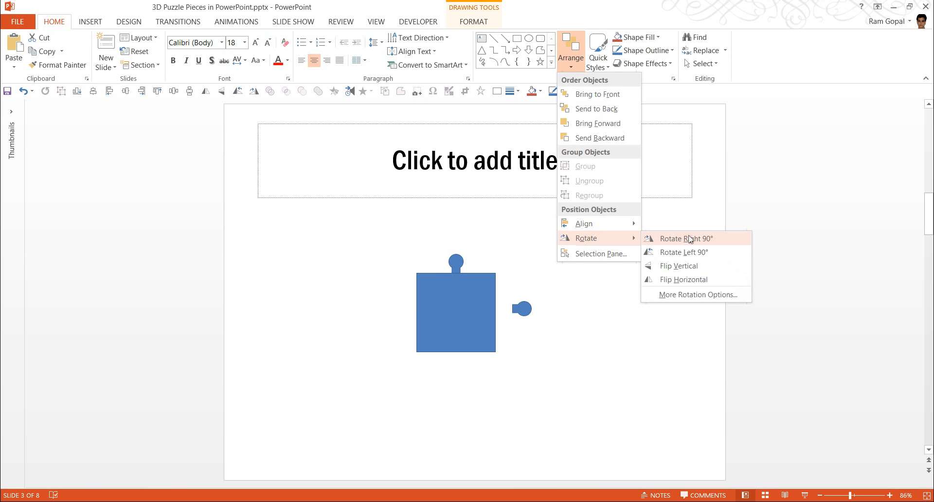
pyautogui.moveTo(704, 245)
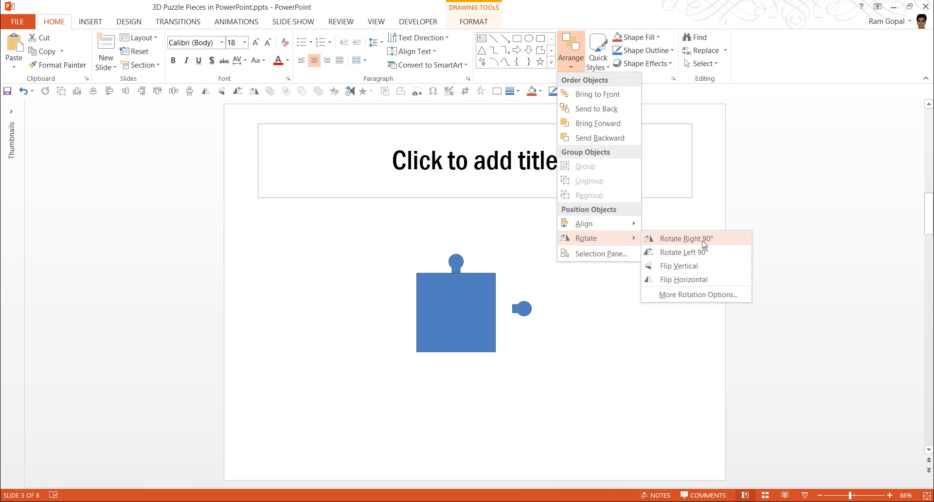
pyautogui.click(686, 238)
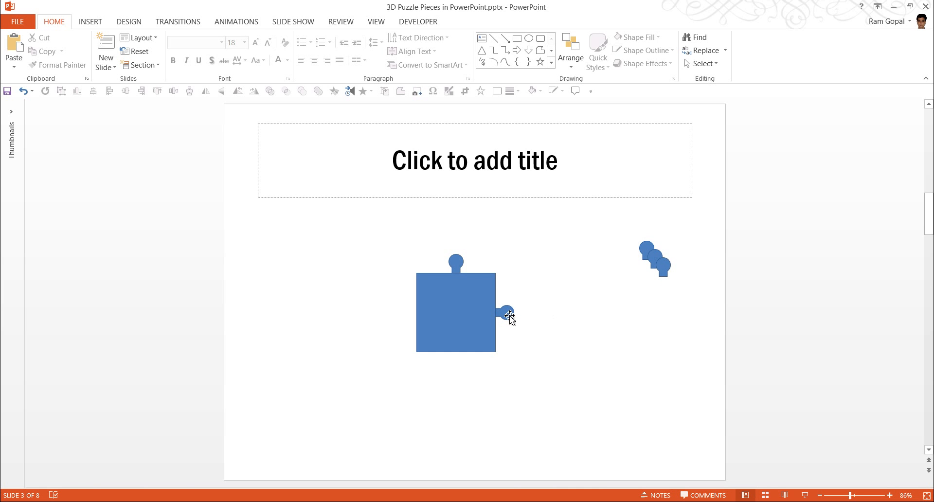
pyautogui.click(506, 313)
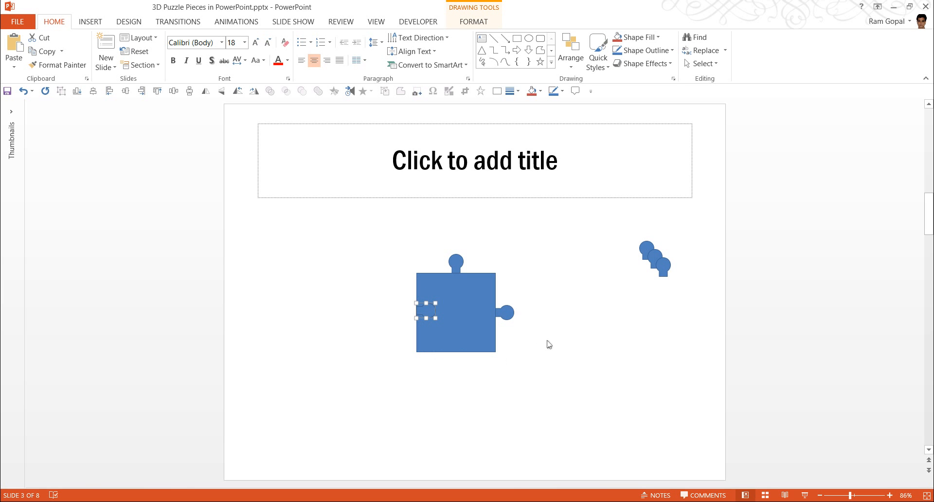
pyautogui.moveTo(435, 312)
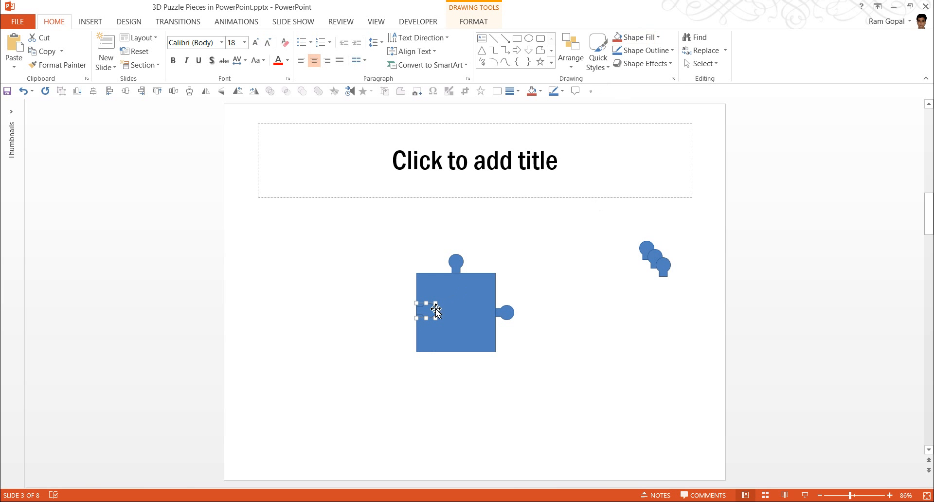
# - Position a black notch circle on the blue square's bottom edge
pyautogui.click(640, 37)
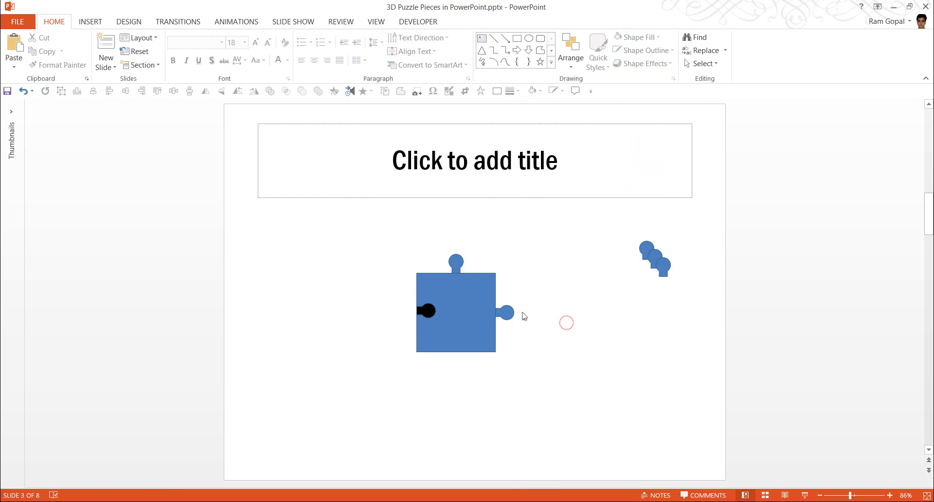
pyautogui.click(456, 262)
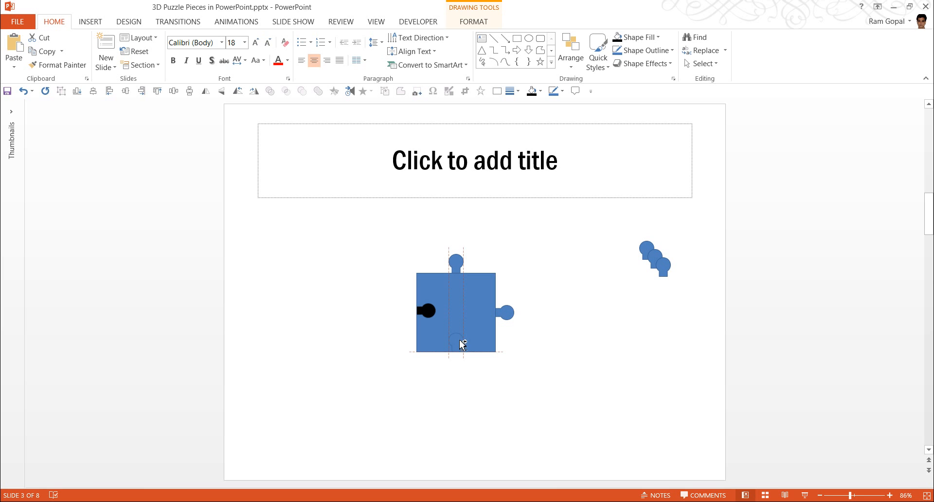
pyautogui.click(459, 345)
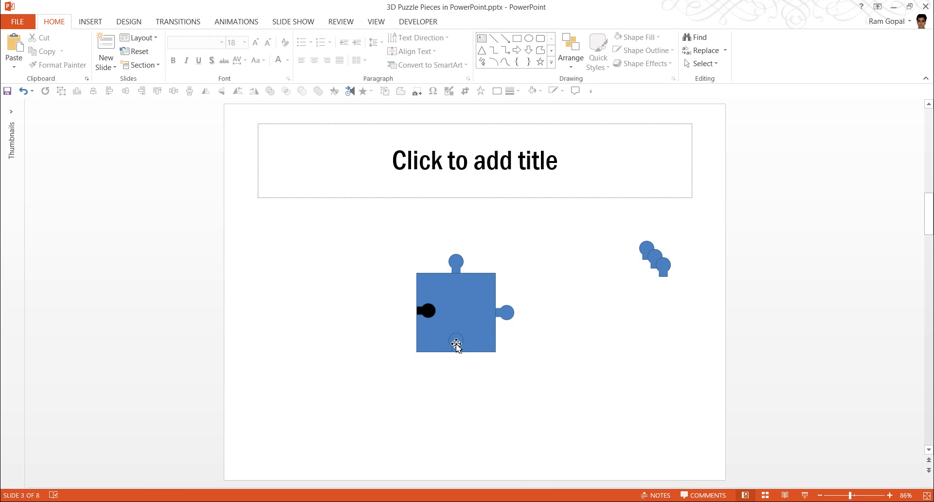
pyautogui.click(455, 344)
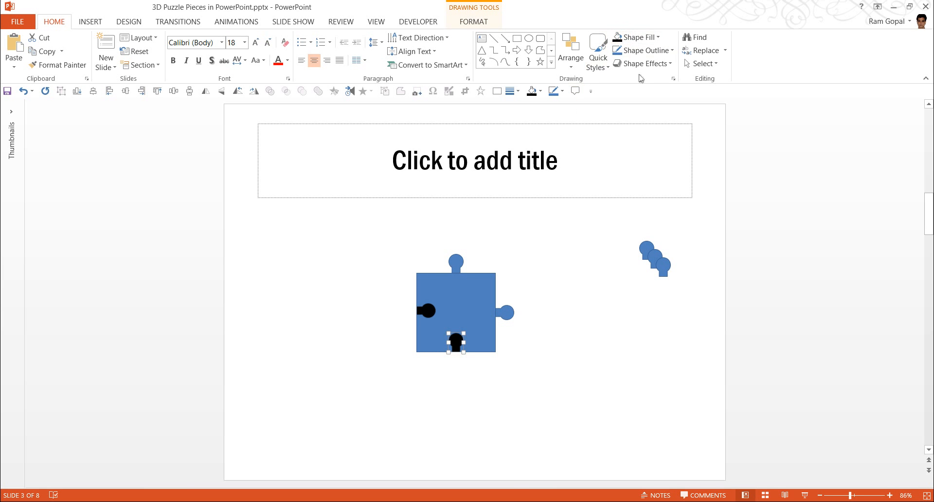
pyautogui.click(551, 399)
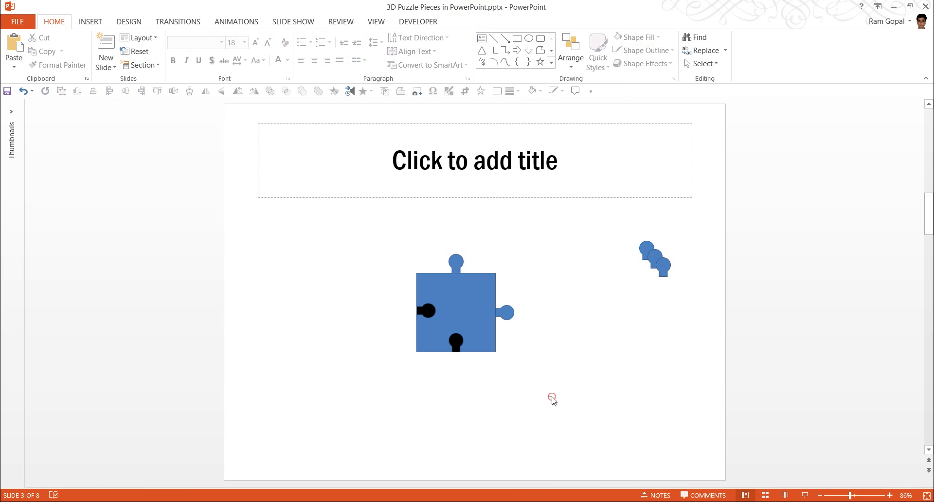
# - Remove outlines from all puzzle parts and select the spare circles at right
pyautogui.click(455, 316)
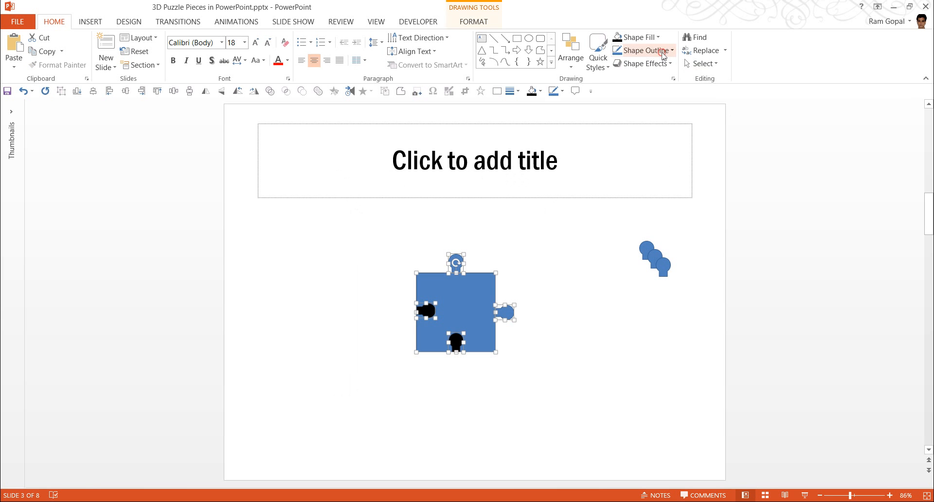
pyautogui.click(645, 50)
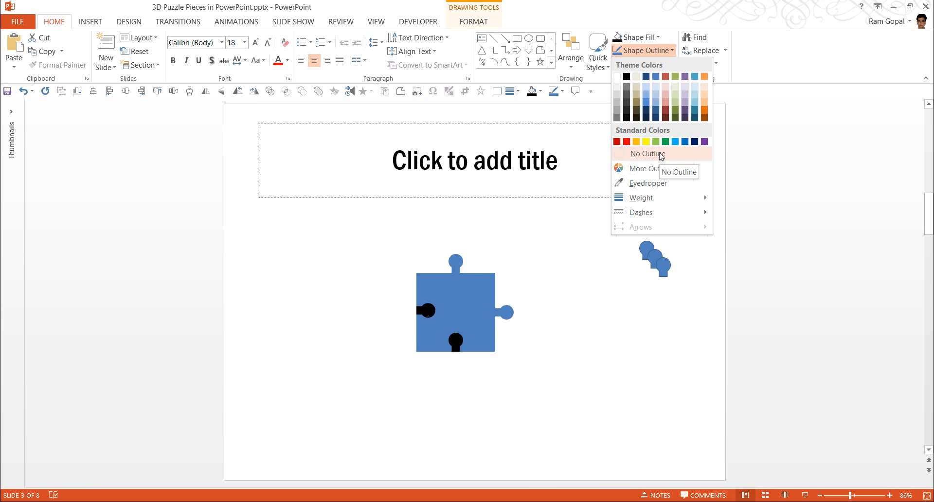
pyautogui.click(647, 153)
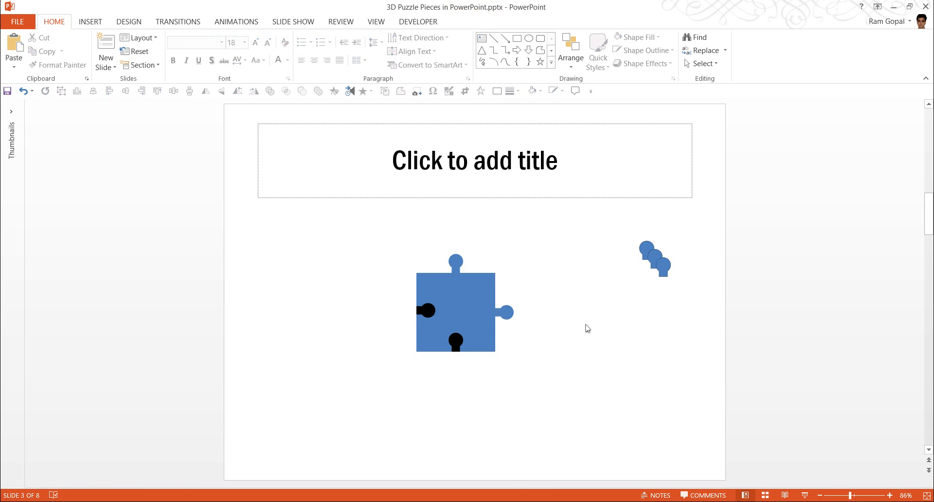
pyautogui.moveTo(518, 385)
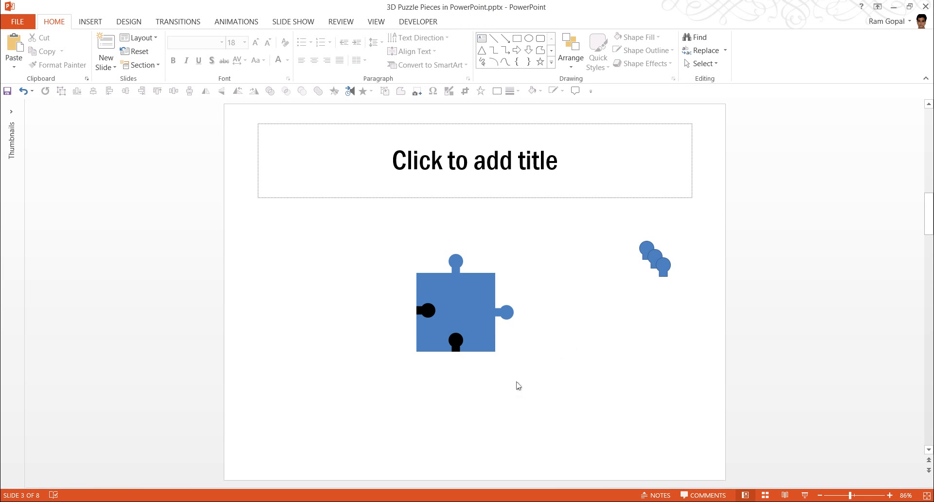
pyautogui.moveTo(465, 301)
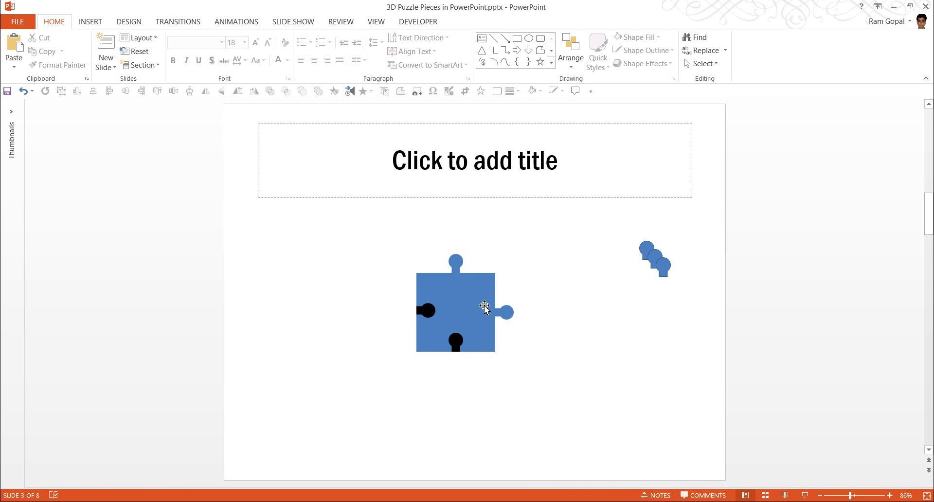
pyautogui.click(654, 259)
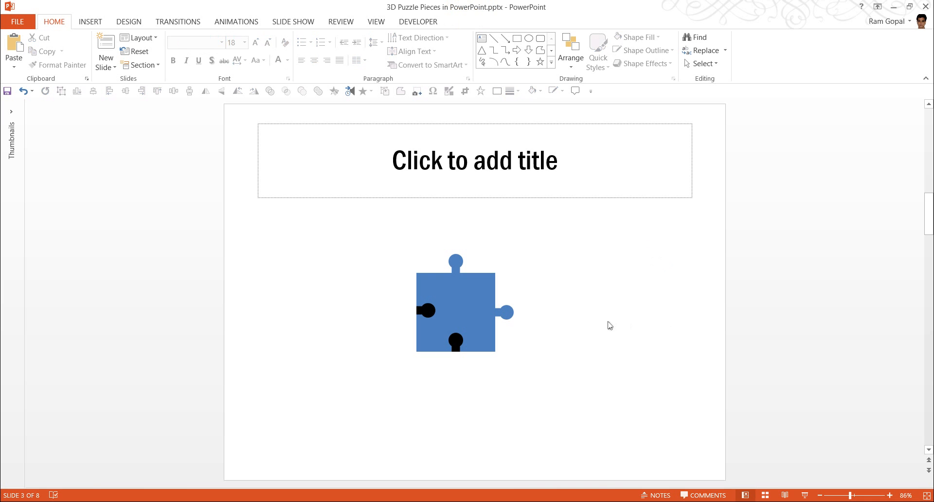
pyautogui.moveTo(439, 309)
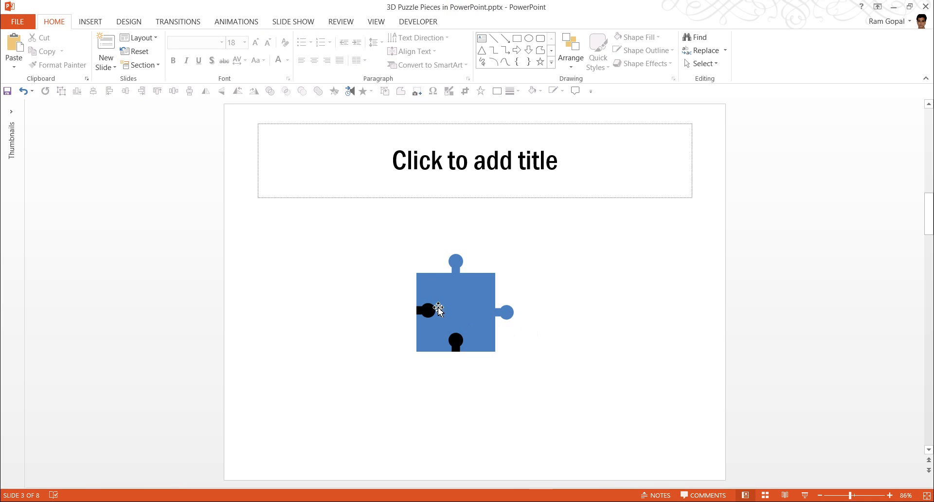
pyautogui.moveTo(498, 311)
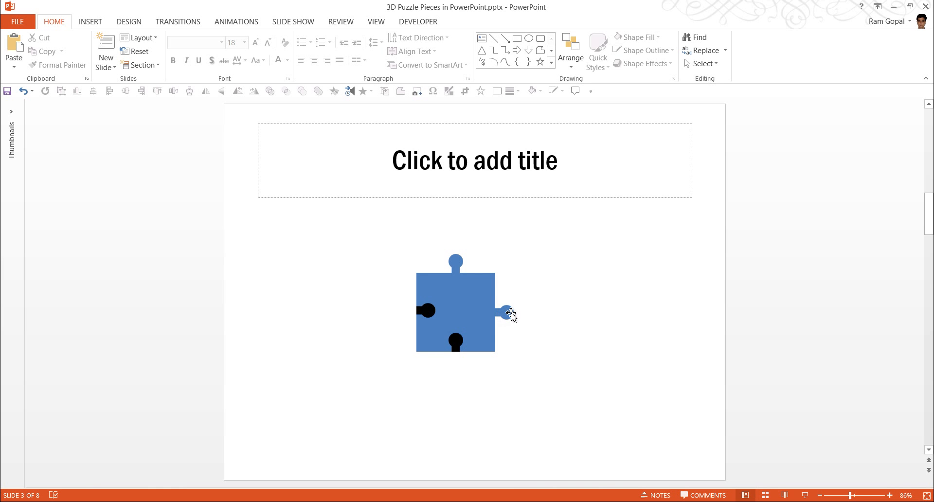
# - Align Middle the left notch, square and right knob so they sit level
pyautogui.click(506, 313)
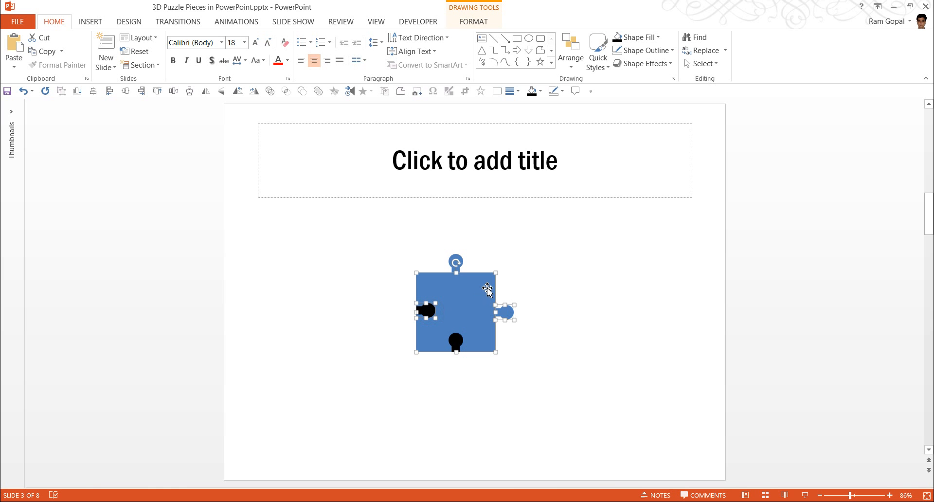
pyautogui.moveTo(216, 123)
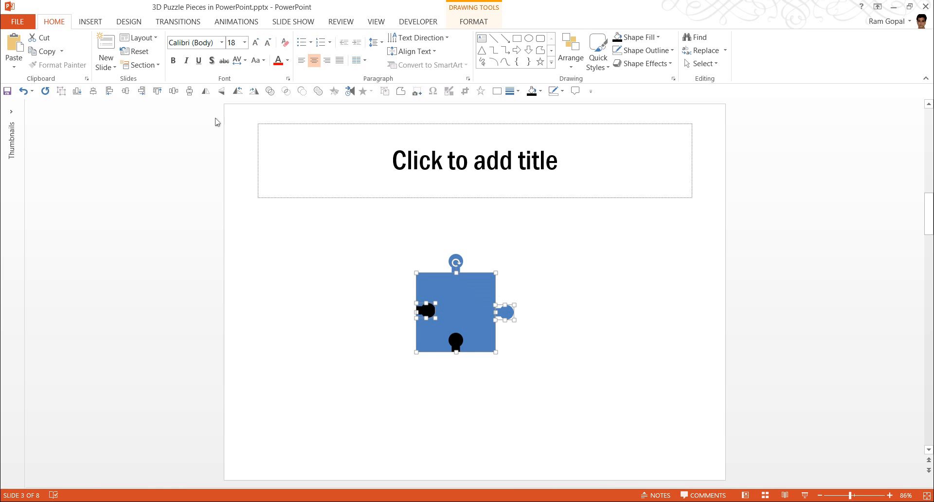
pyautogui.click(570, 47)
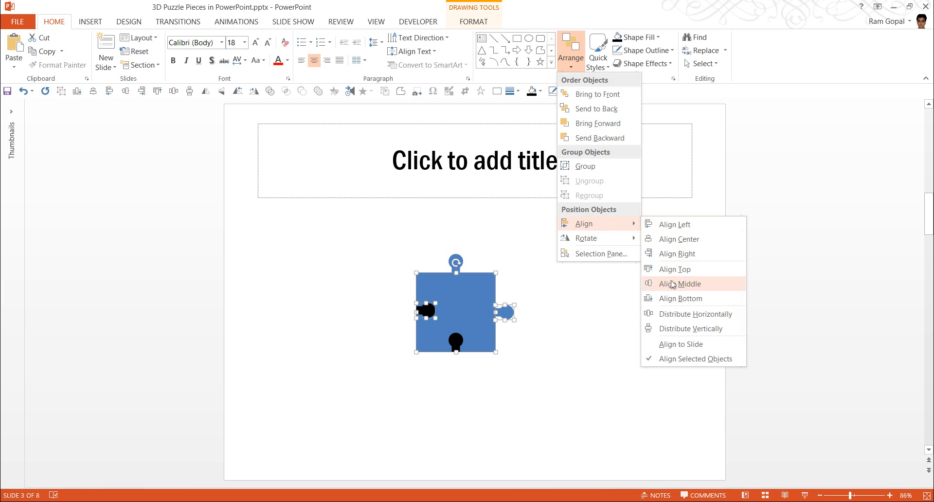
pyautogui.click(679, 283)
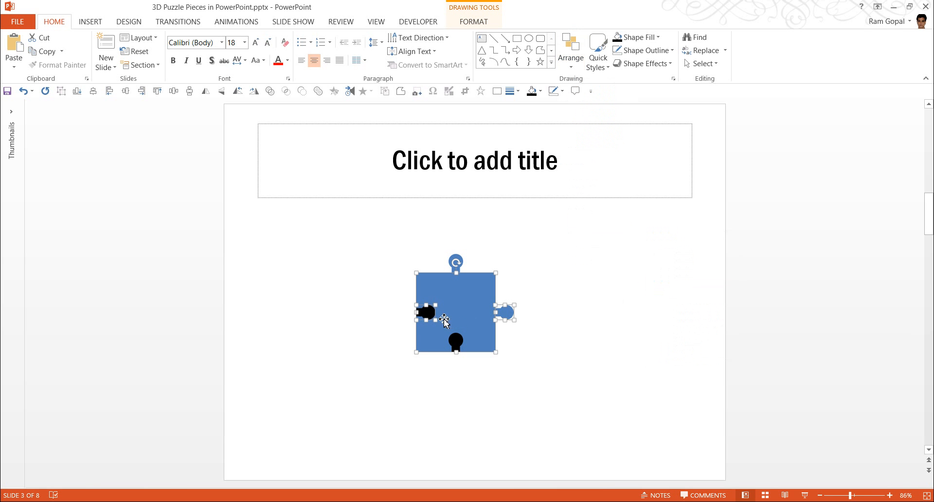
pyautogui.moveTo(451, 287)
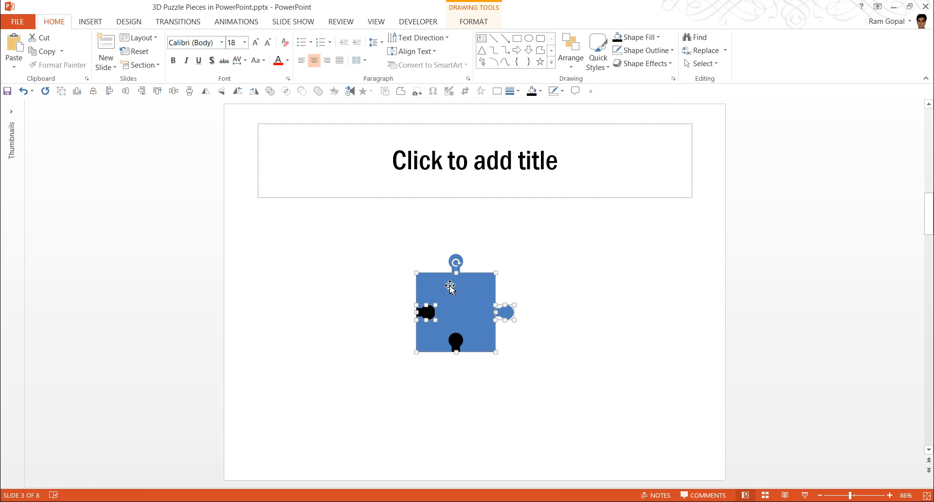
# - Align Center the top knob and bottom notch on the square
pyautogui.click(538, 354)
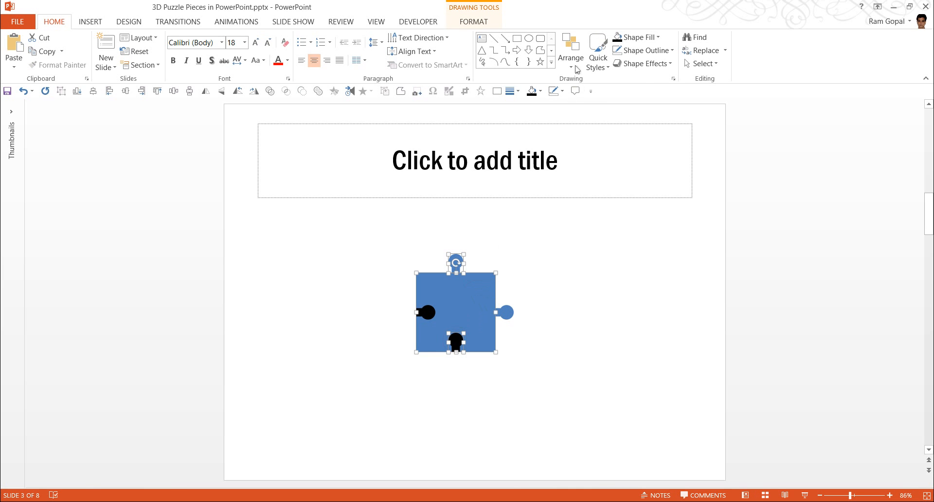
pyautogui.click(571, 50)
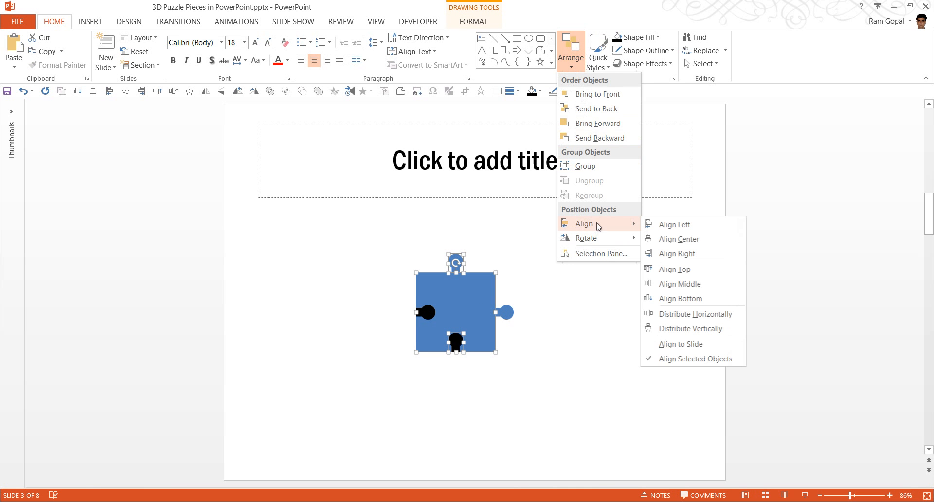
pyautogui.click(594, 325)
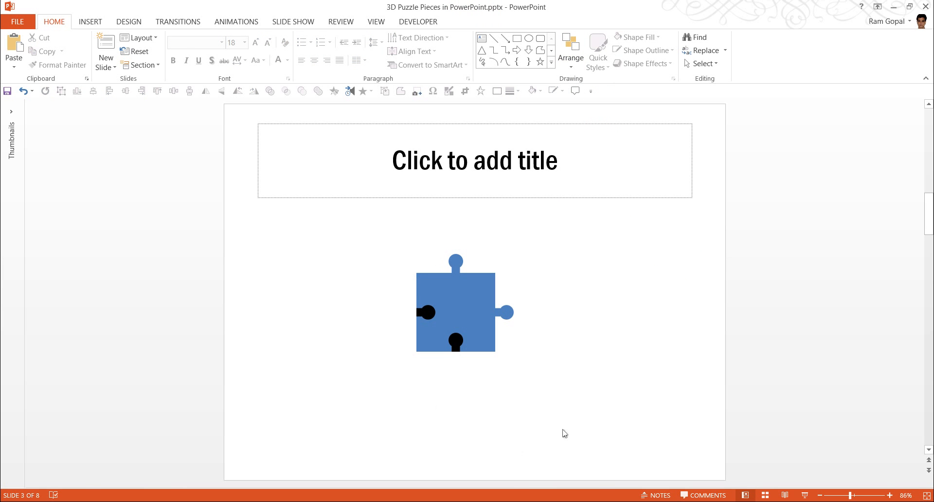
pyautogui.moveTo(585, 401)
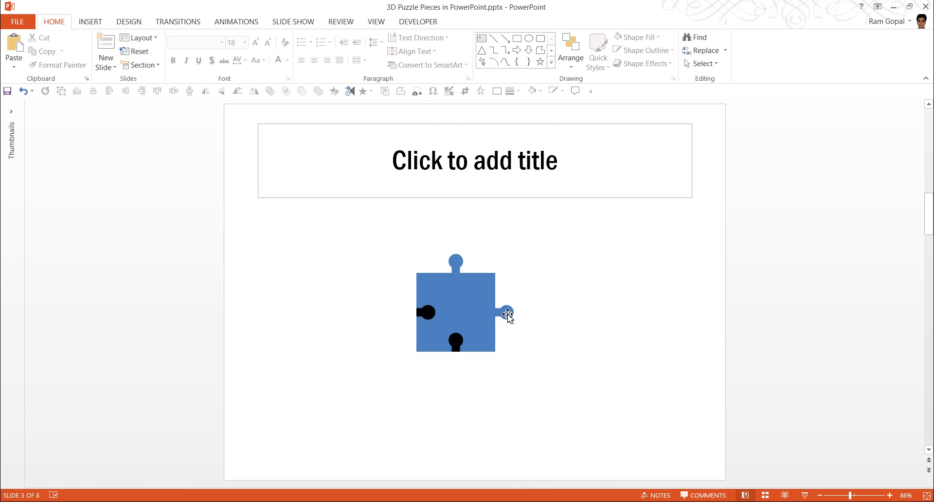
pyautogui.moveTo(491, 303)
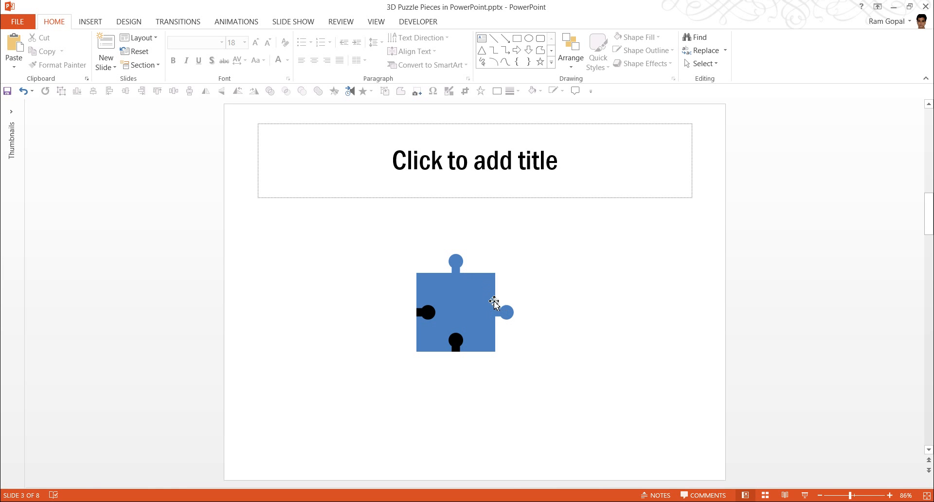
# - Union the square with its top and right knobs, test-dragging it and moving it back
pyautogui.click(504, 313)
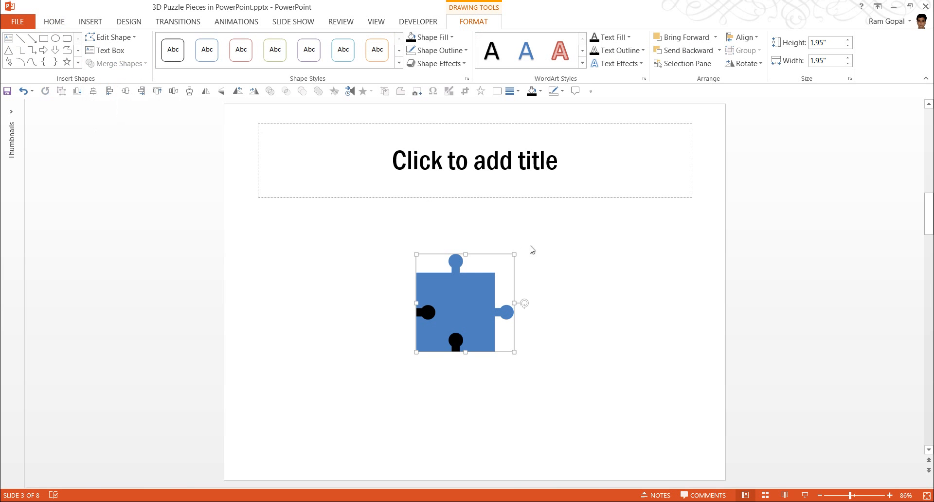
pyautogui.moveTo(464, 303); pyautogui.dragTo(499, 284)
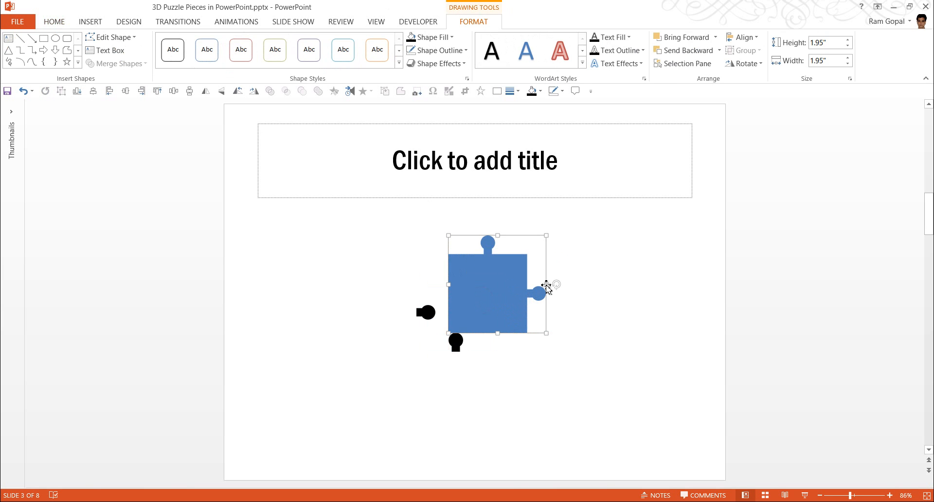
pyautogui.moveTo(680, 244)
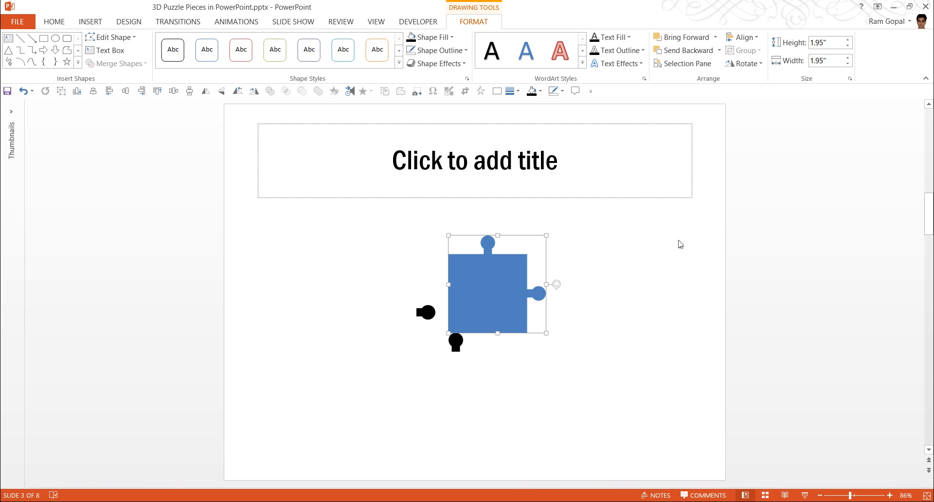
pyautogui.moveTo(499, 289); pyautogui.dragTo(467, 300)
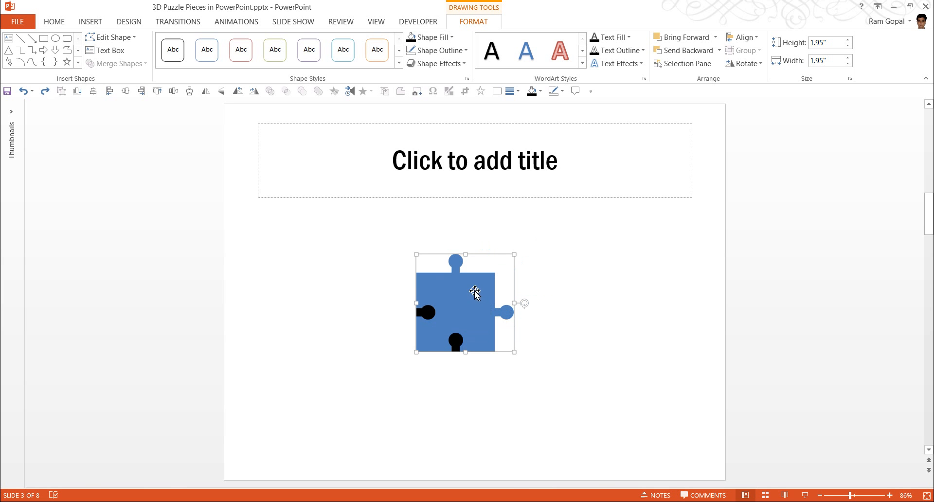
pyautogui.moveTo(451, 344)
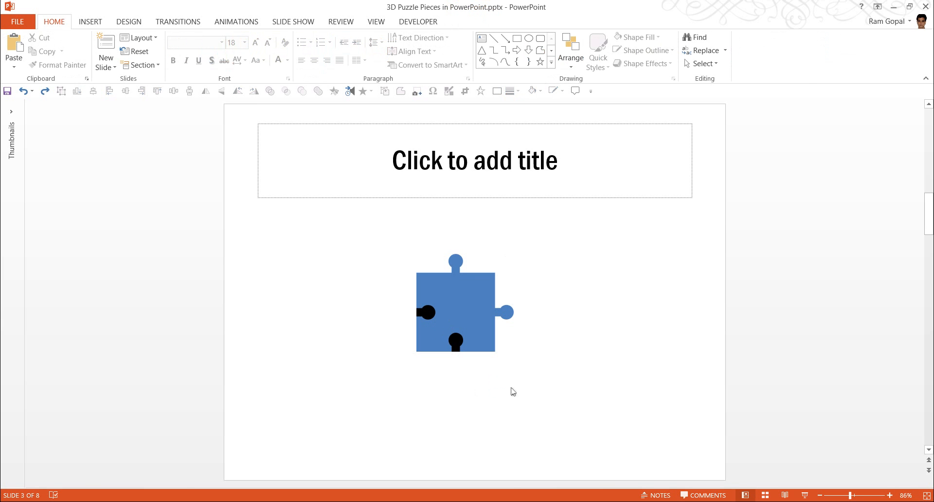
pyautogui.moveTo(474, 286)
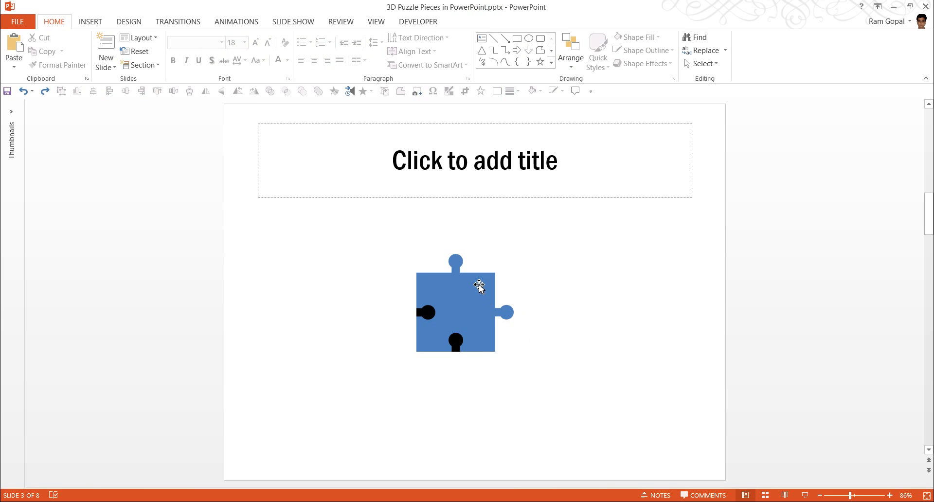
# - Select the blue piece with its black notch circles to cut the notches out via Merge Shapes
pyautogui.click(479, 286)
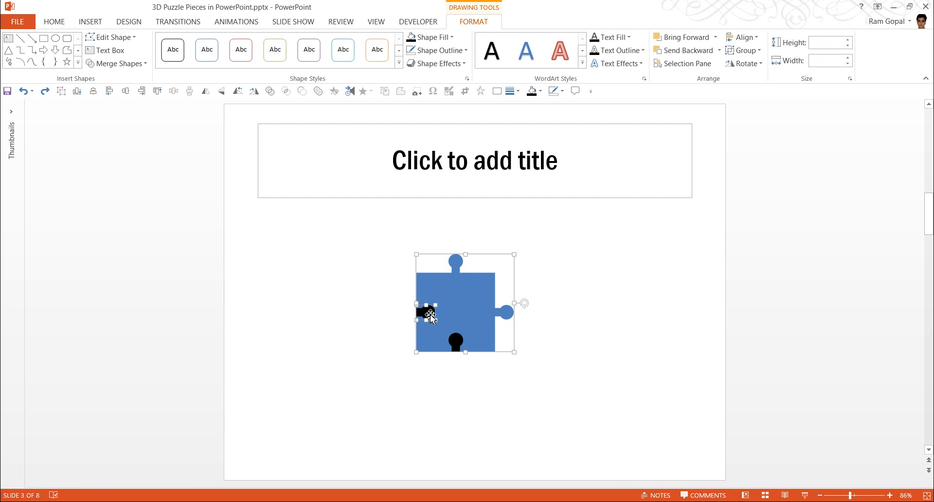
pyautogui.moveTo(427, 314); pyautogui.dragTo(457, 340)
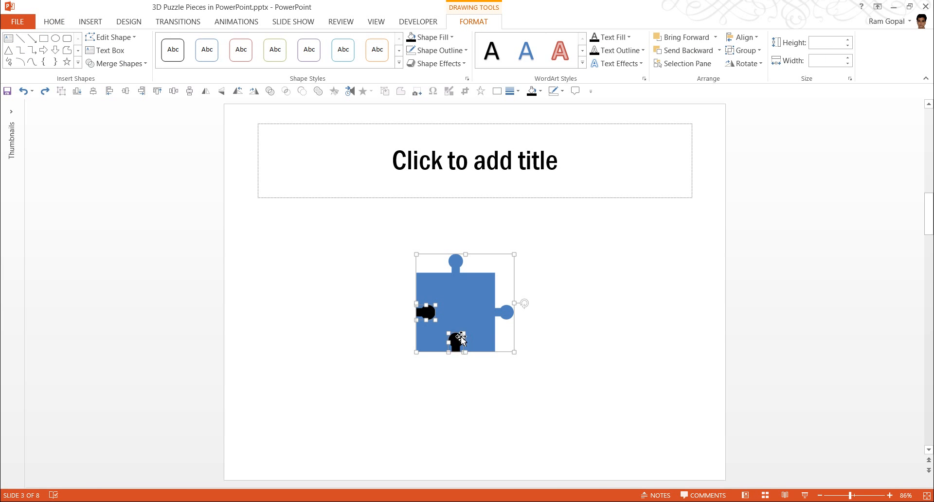
pyautogui.moveTo(109, 75)
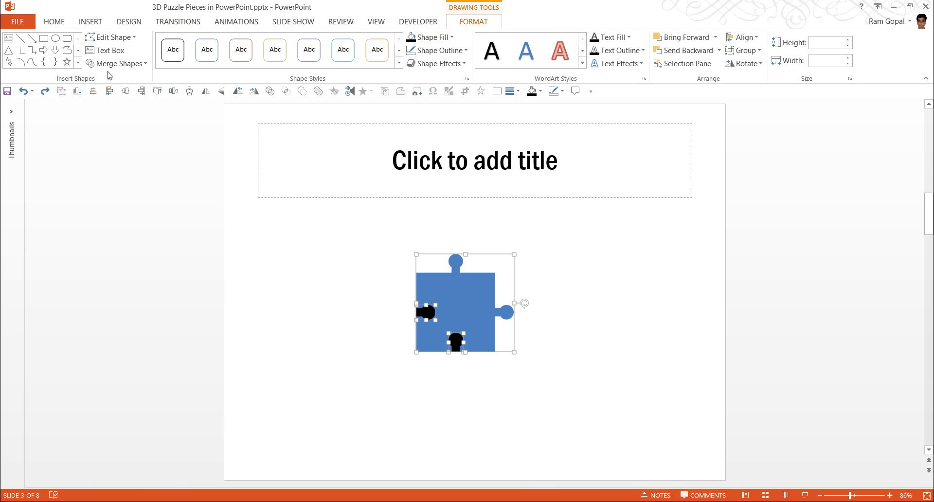
pyautogui.click(119, 63)
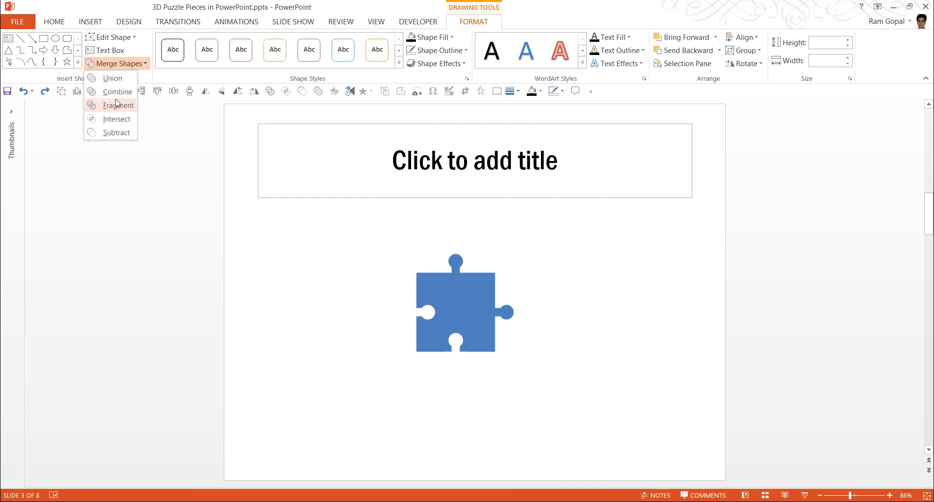
pyautogui.moveTo(117, 135)
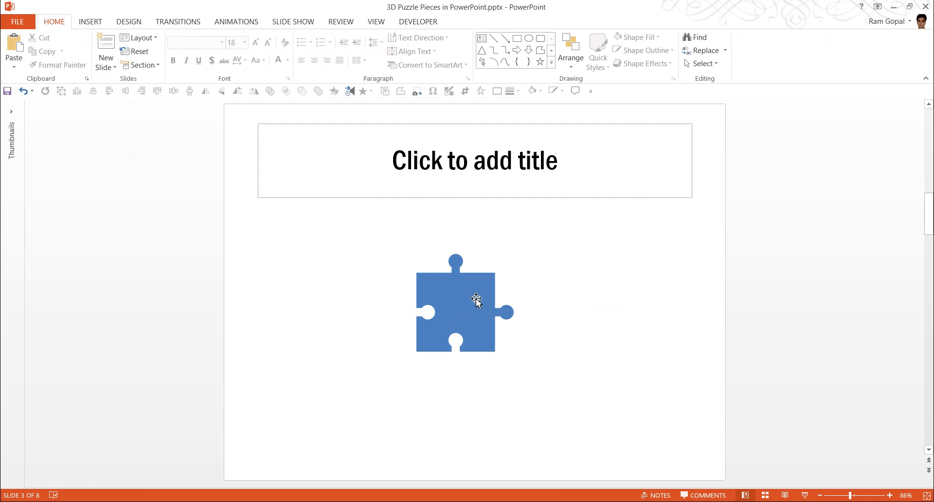
pyautogui.moveTo(515, 323)
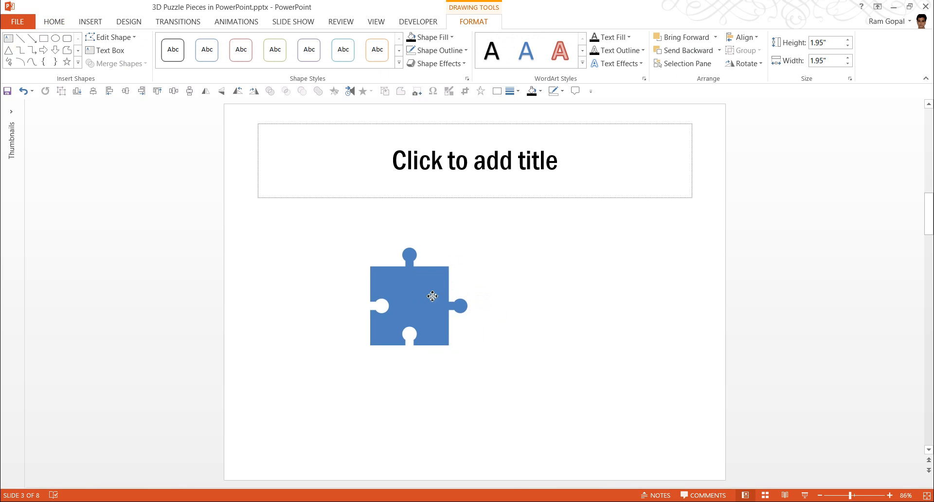
# - Duplicate the blue piece twice, interlocking the copies into a row of three
pyautogui.click(418, 307)
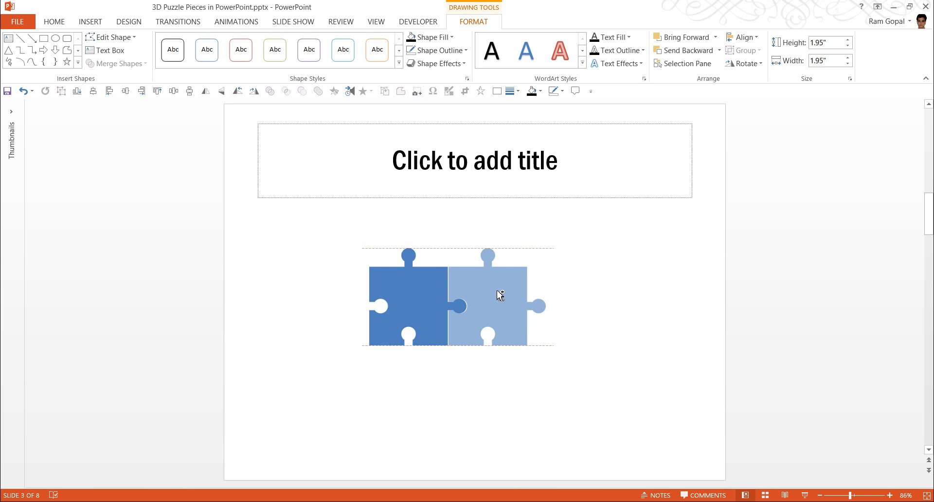
pyautogui.click(497, 294)
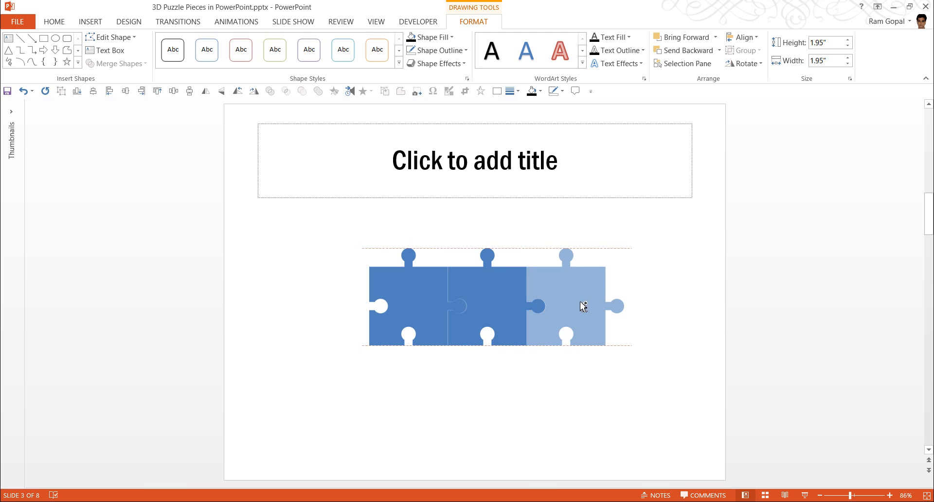
pyautogui.click(580, 307)
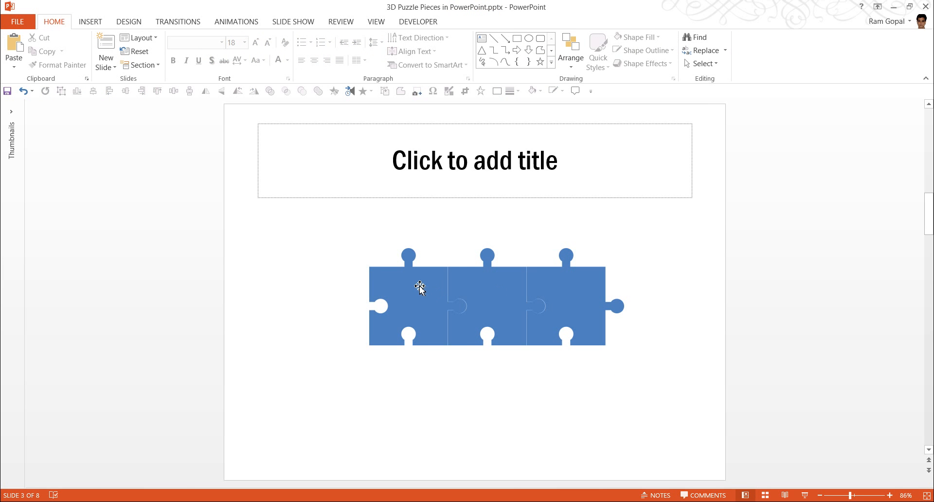
# - Fill the pieces orange, dark red and light blue from left to right
pyautogui.click(418, 289)
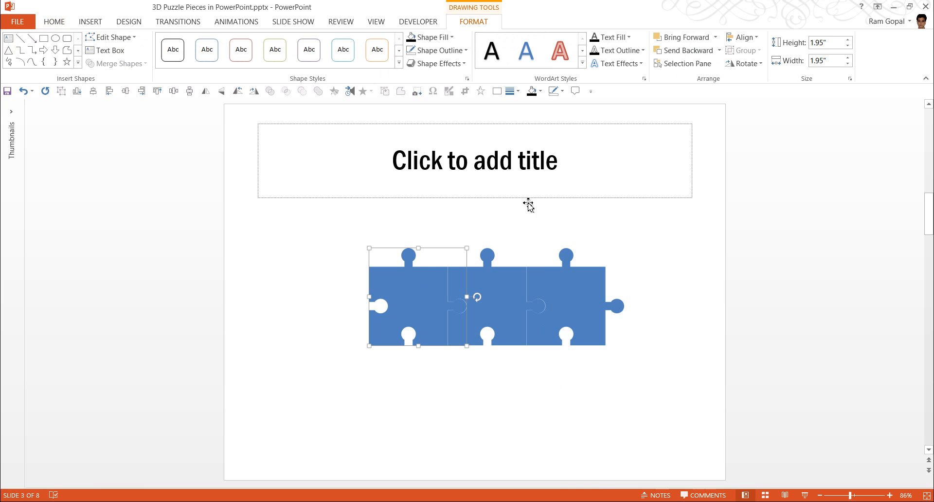
pyautogui.click(432, 37)
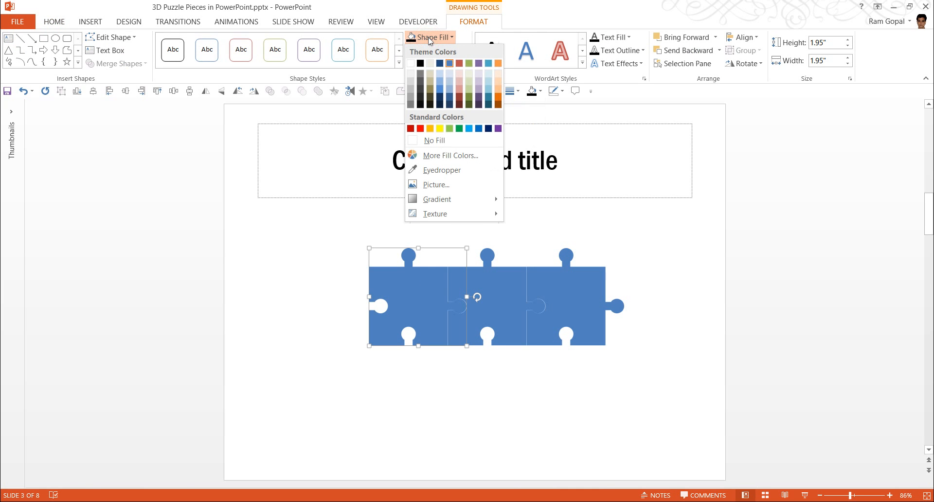
pyautogui.click(498, 101)
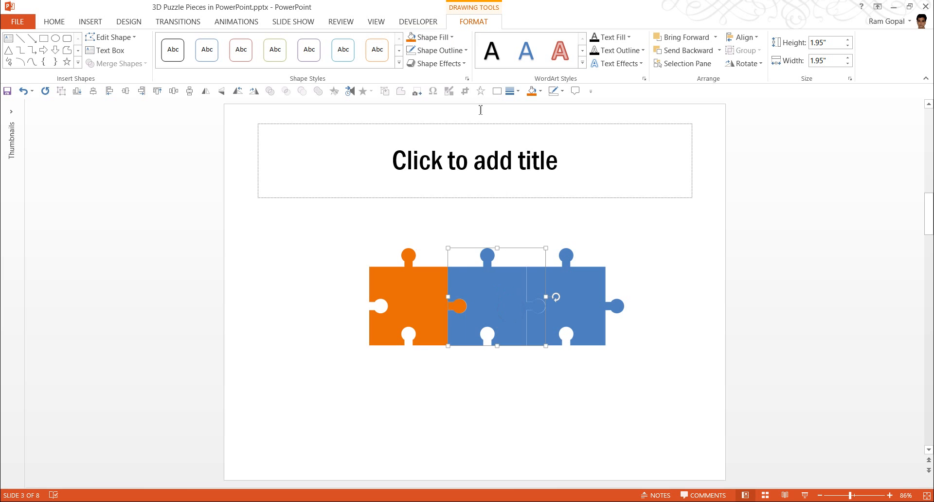
pyautogui.click(427, 37)
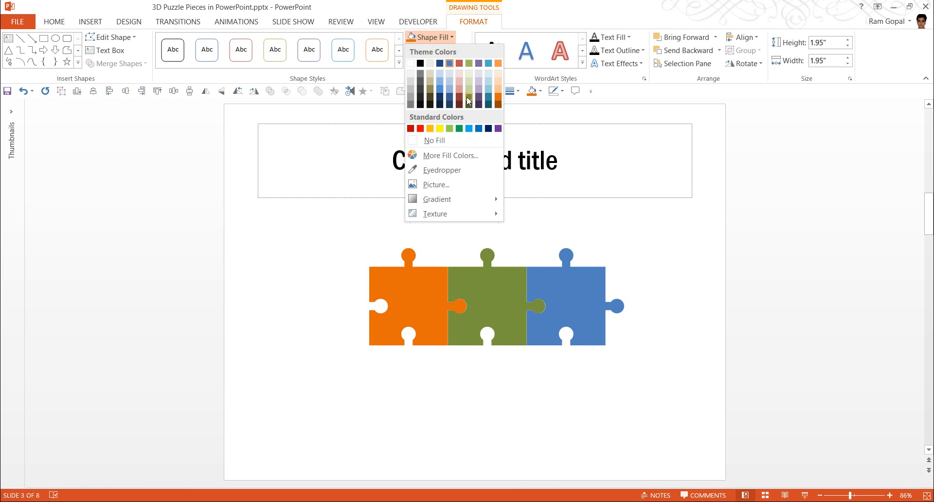
pyautogui.click(459, 98)
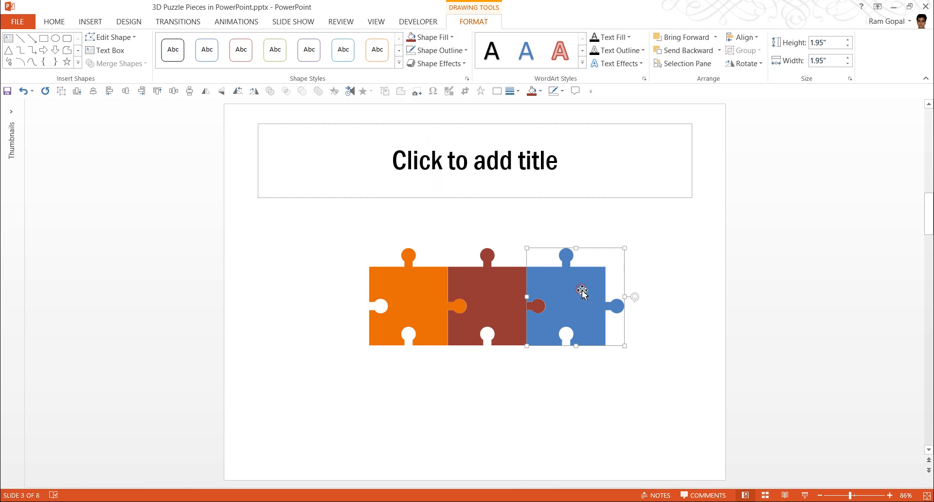
pyautogui.click(427, 38)
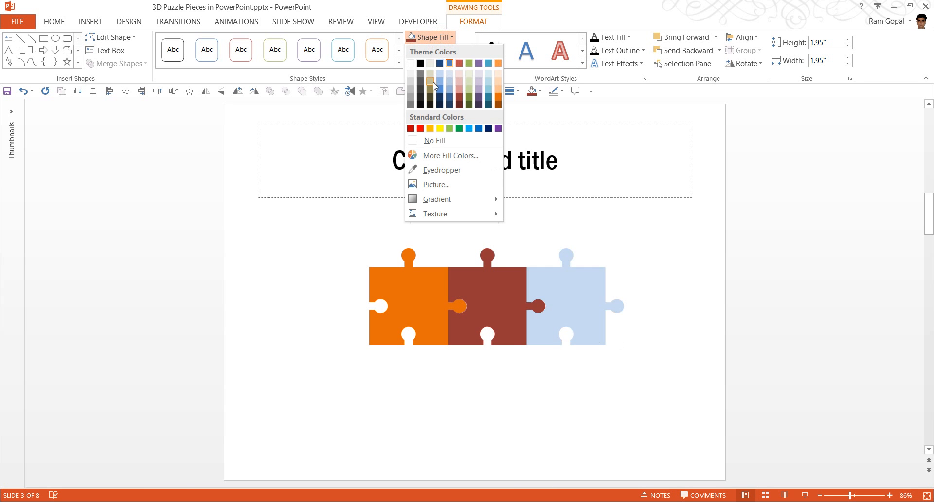
pyautogui.moveTo(439, 102)
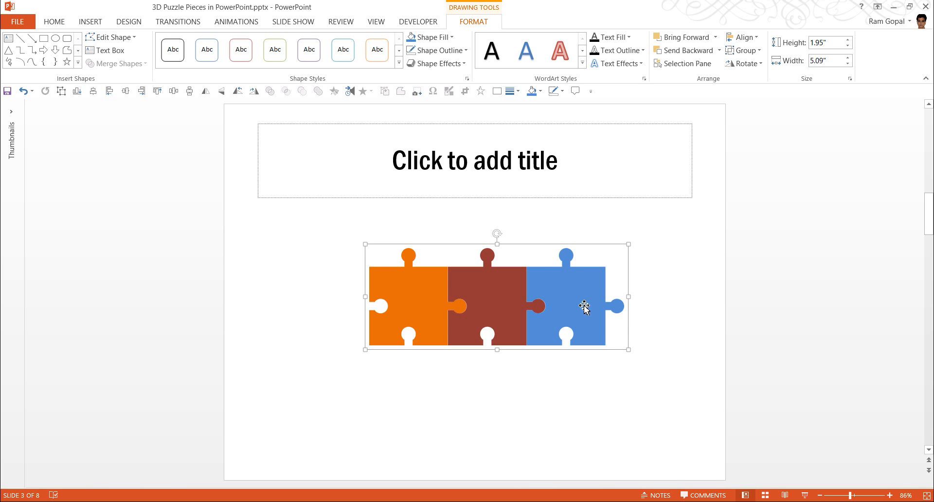
pyautogui.moveTo(587, 301)
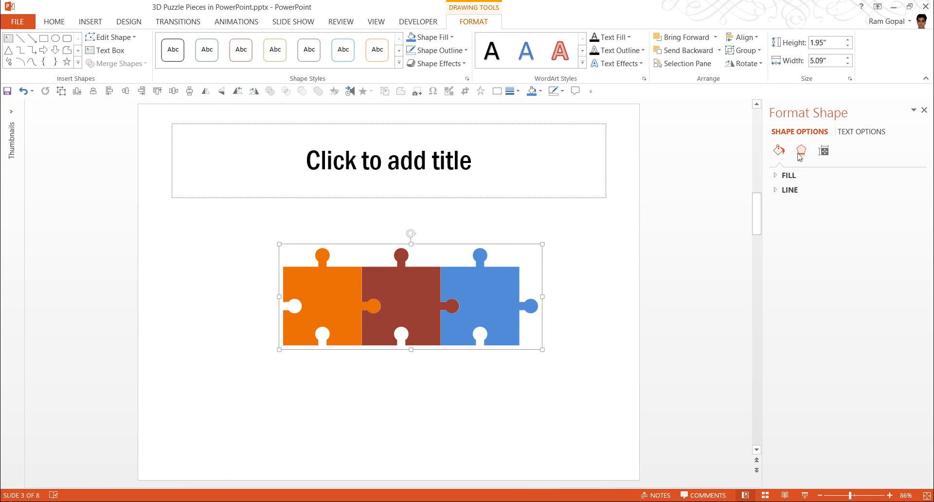
pyautogui.moveTo(803, 153)
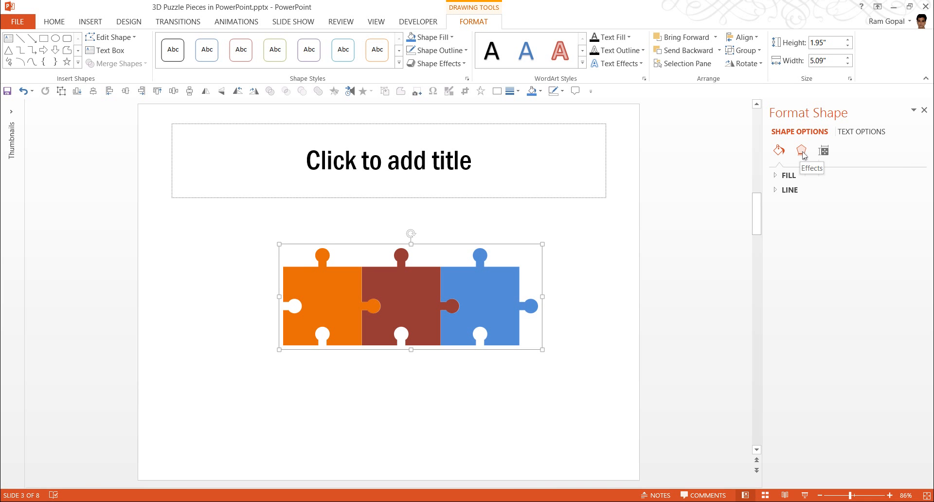
# - Apply the Perspective Heroic Extreme Right 3-D rotation preset from Format Shape Effects
pyautogui.click(800, 150)
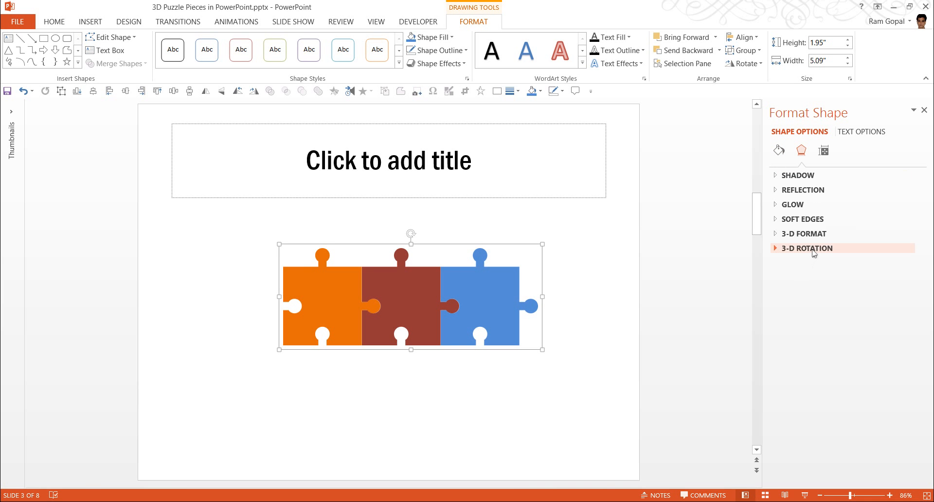
pyautogui.click(807, 248)
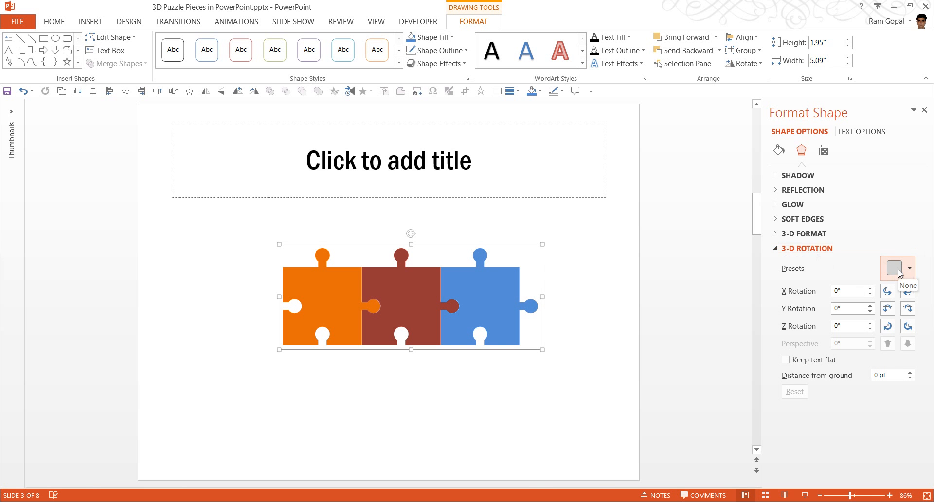
pyautogui.click(909, 267)
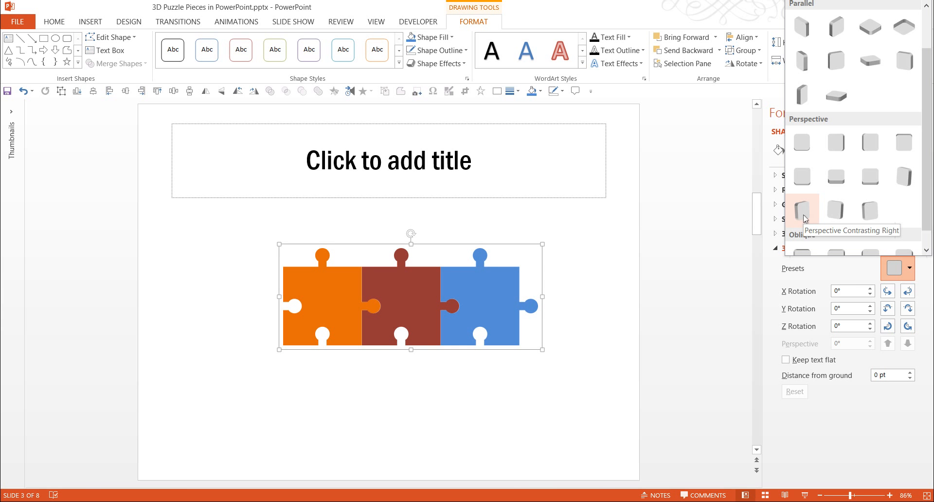
pyautogui.moveTo(870, 209)
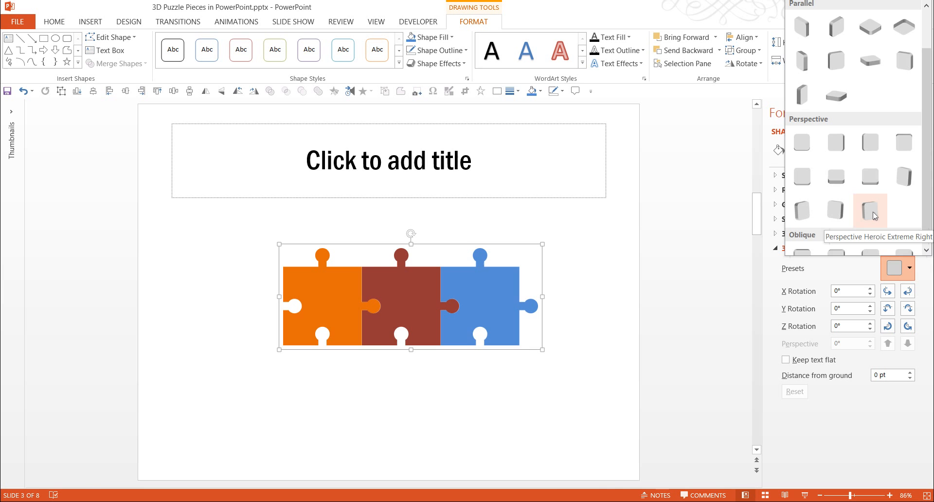
pyautogui.click(869, 210)
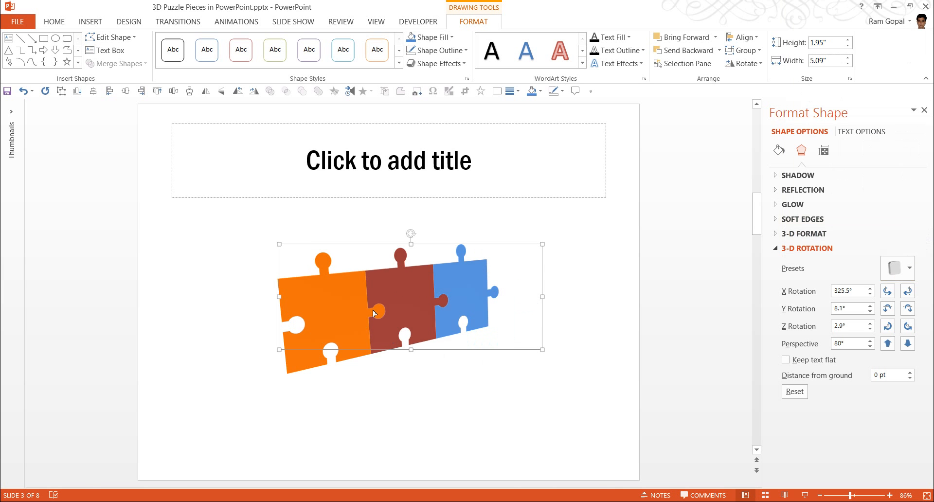
pyautogui.moveTo(419, 344)
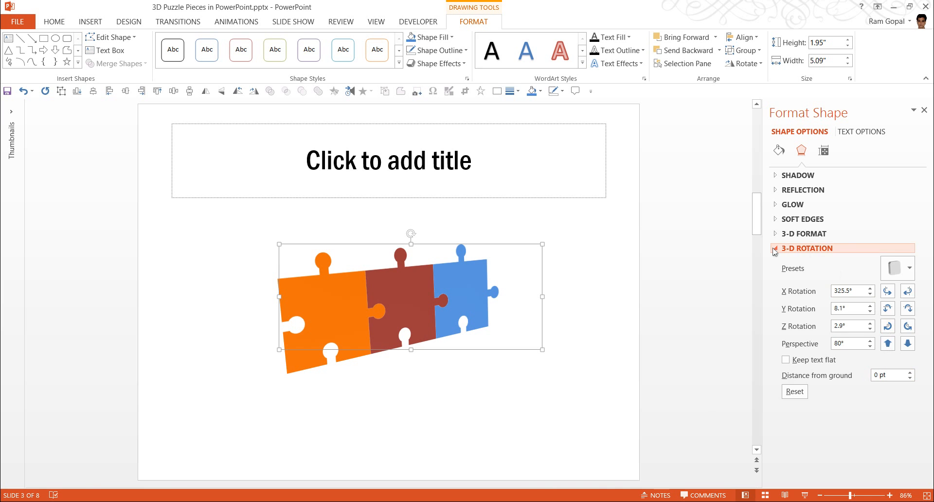
pyautogui.click(803, 234)
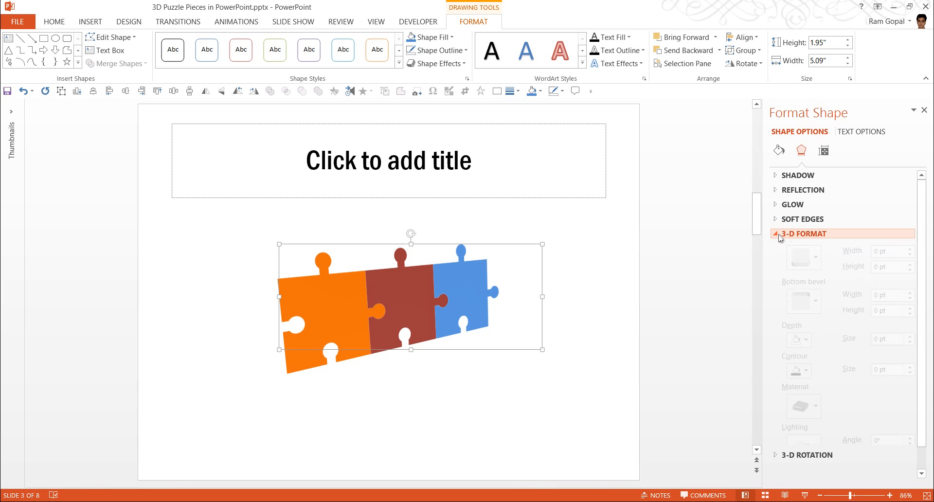
# - Set the puzzle pieces' 3-D depth to 35 pt and keep the top bevel at none
pyautogui.click(803, 233)
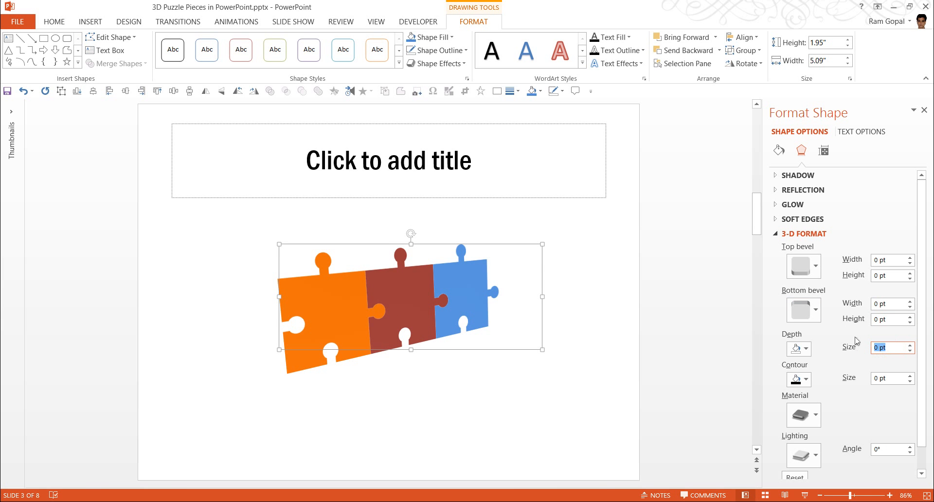
pyautogui.write('25')
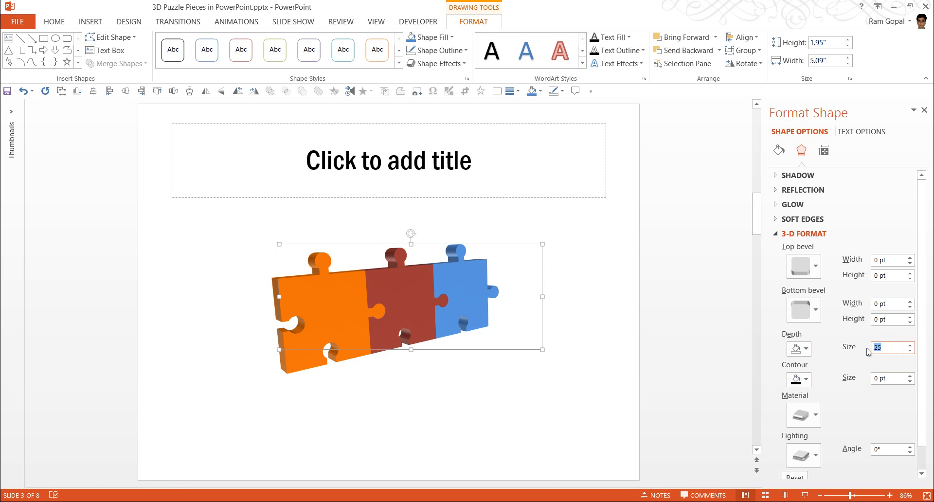
pyautogui.write('3')
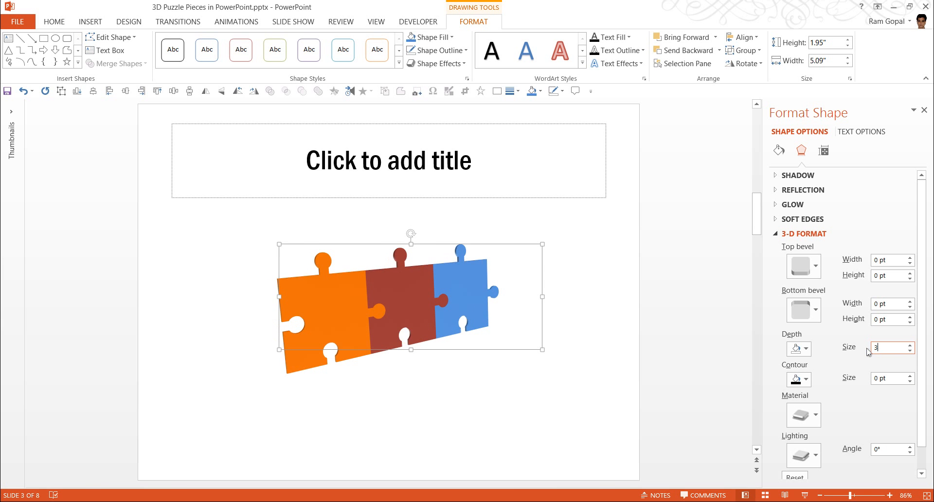
pyautogui.write('35 pt')
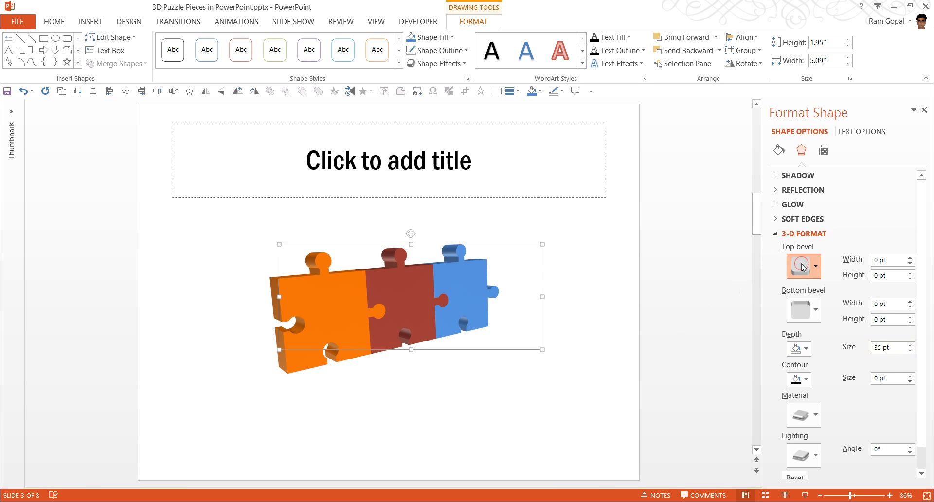
pyautogui.click(815, 266)
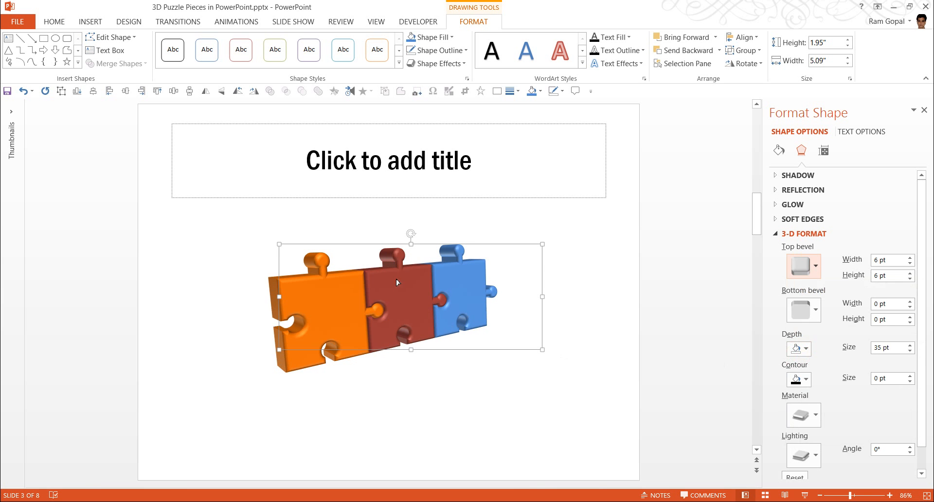
pyautogui.click(814, 266)
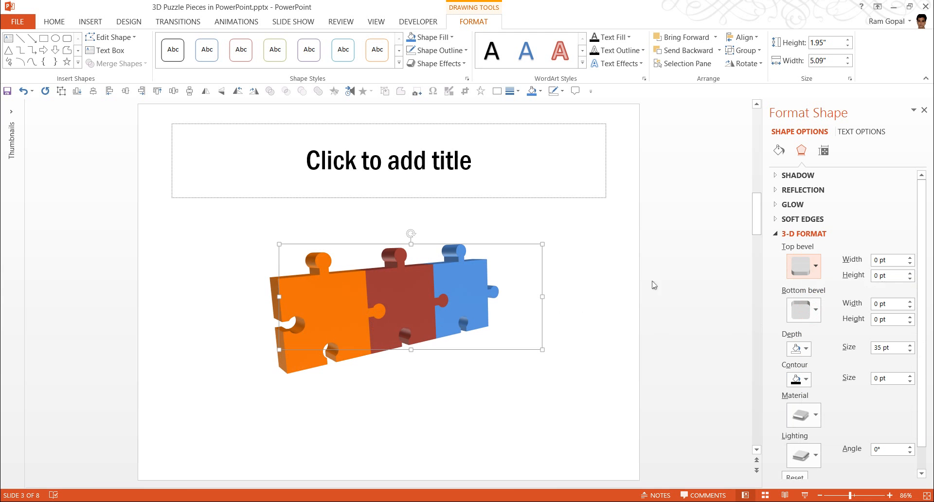
pyautogui.moveTo(378, 309)
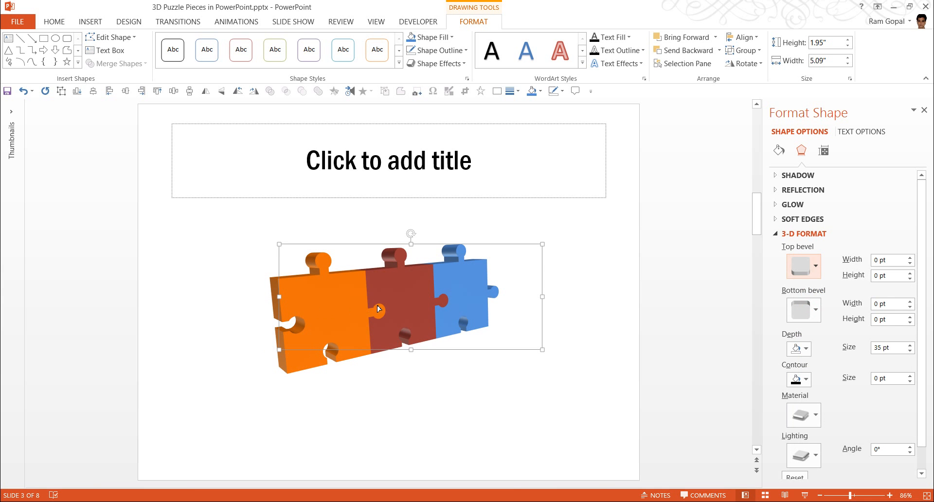
pyautogui.click(803, 233)
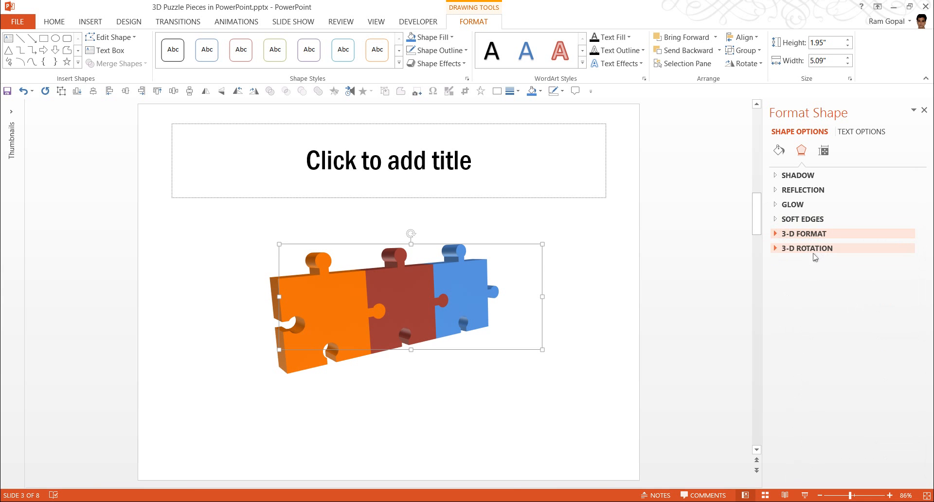
# - Apply the Perspective Heroic Extreme Right 3-D rotation preset to the puzzle-piece group
pyautogui.click(806, 248)
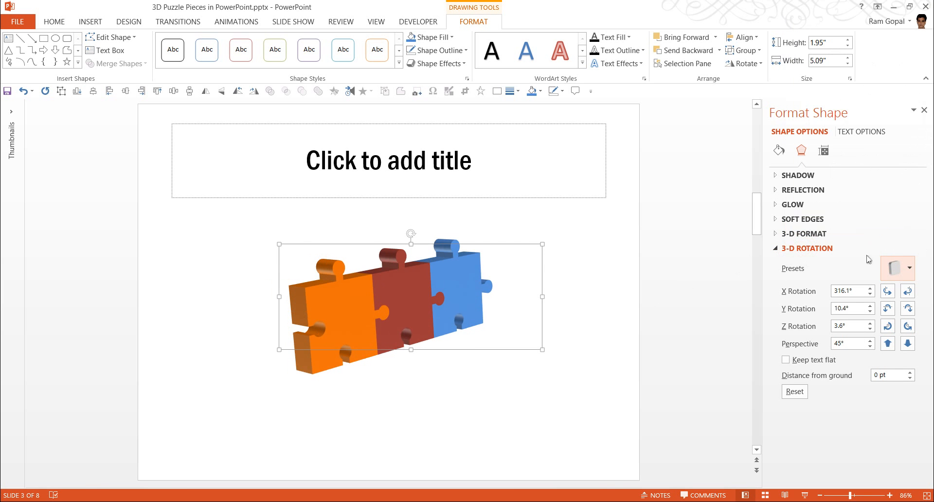
pyautogui.click(907, 268)
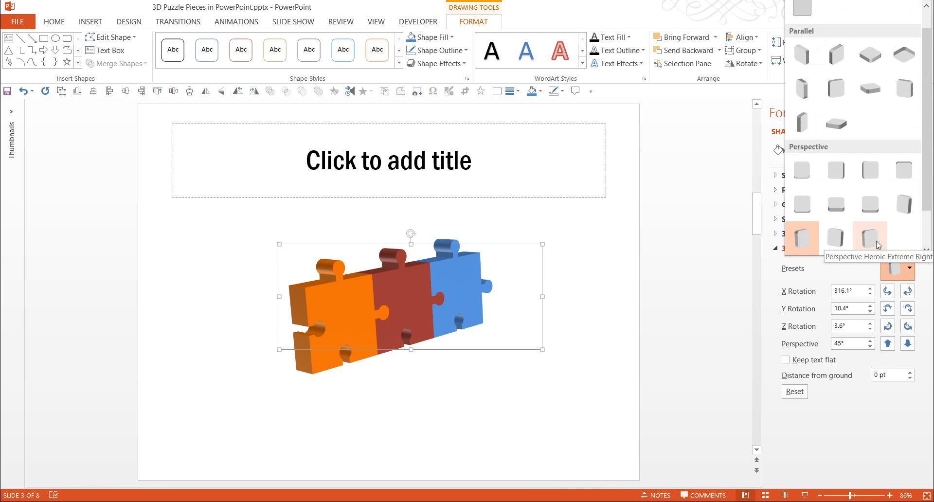
pyautogui.click(870, 237)
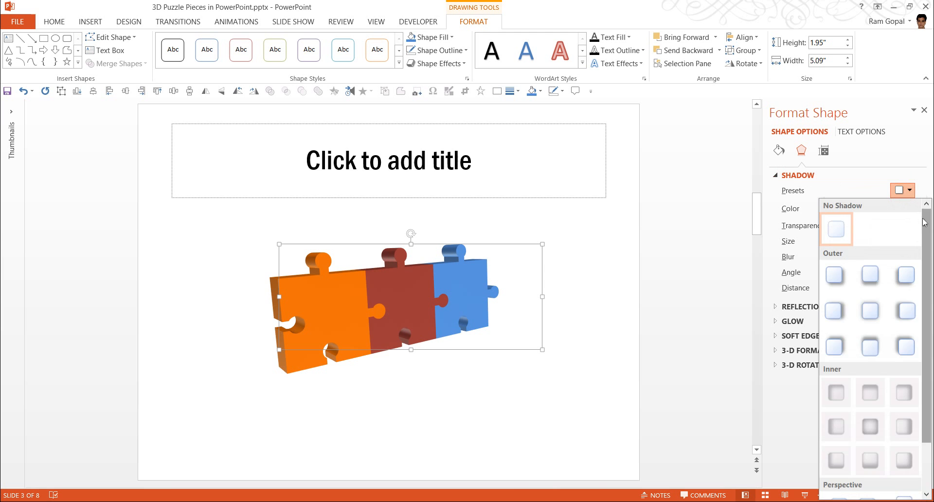
# - Try several Perspective shadow presets on the grouped pieces and settle on one
pyautogui.scroll(-3)
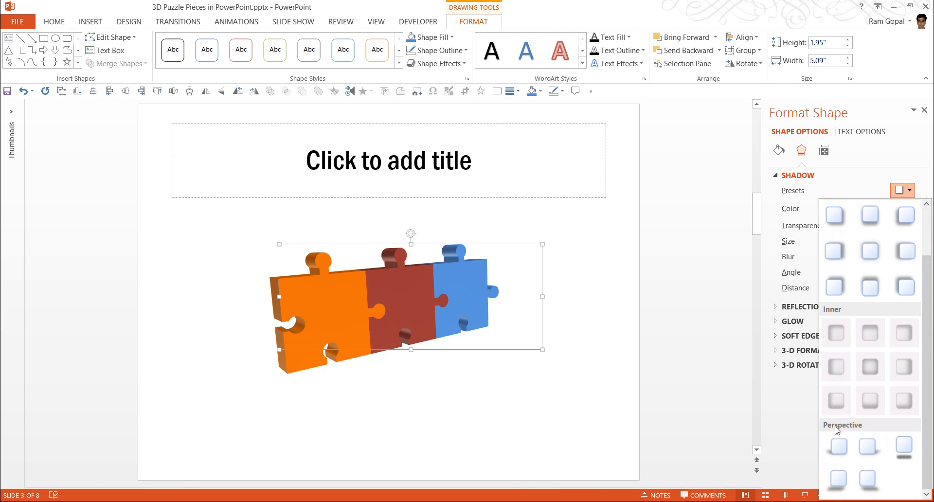
pyautogui.moveTo(851, 429)
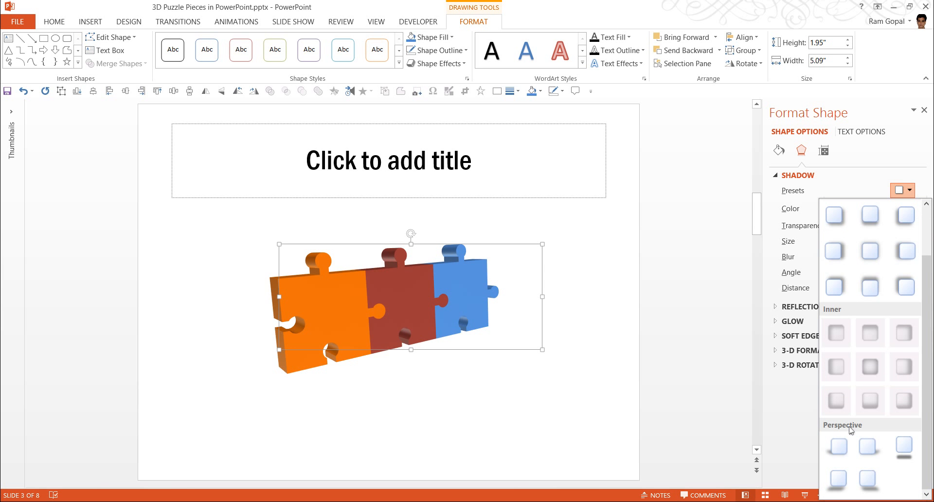
pyautogui.moveTo(903, 448)
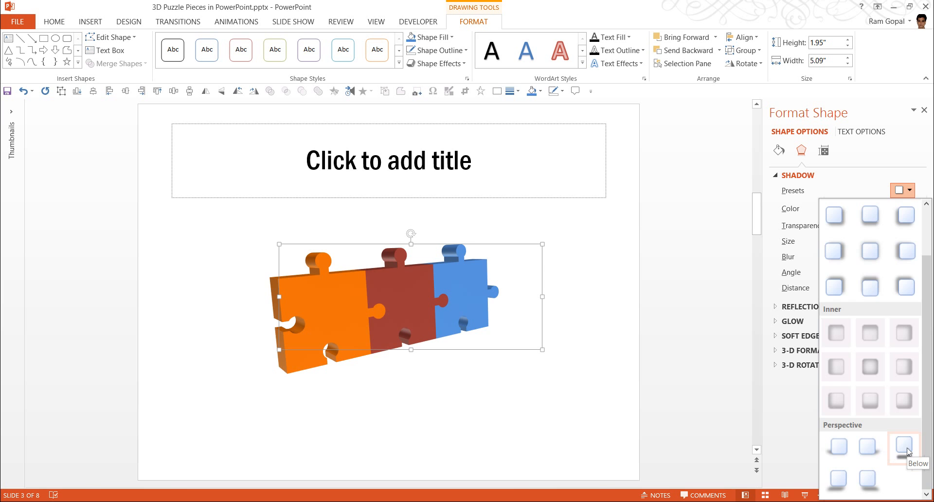
pyautogui.click(901, 448)
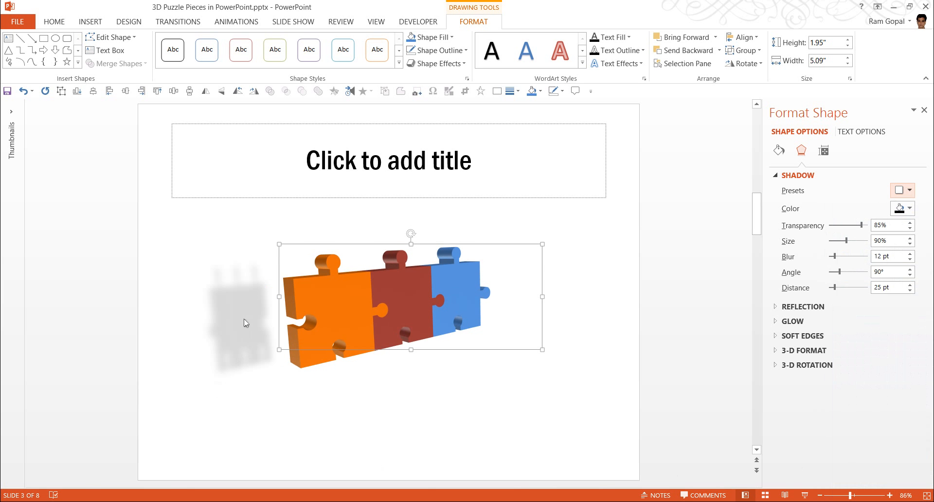
pyautogui.click(908, 190)
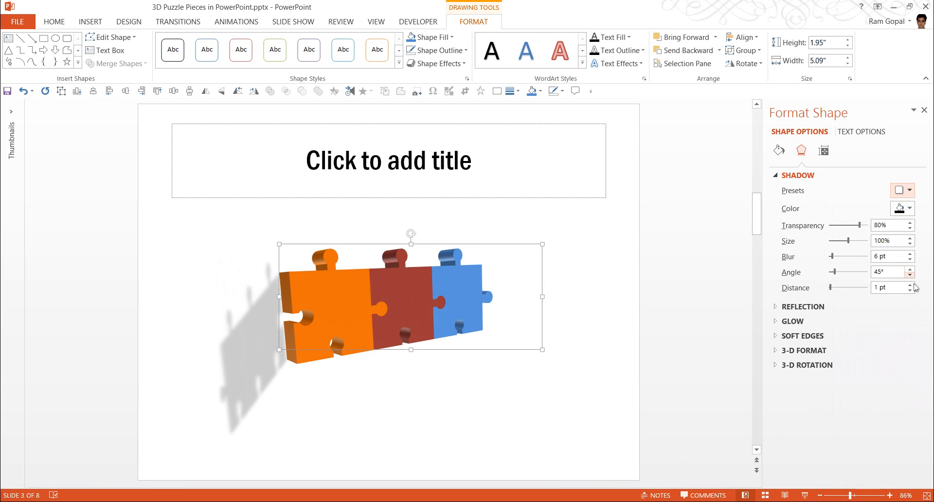
pyautogui.click(908, 190)
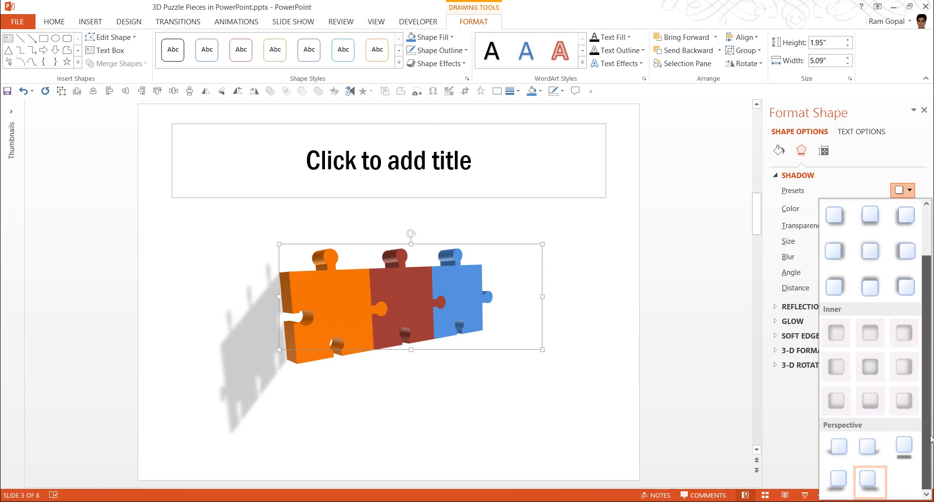
pyautogui.click(869, 481)
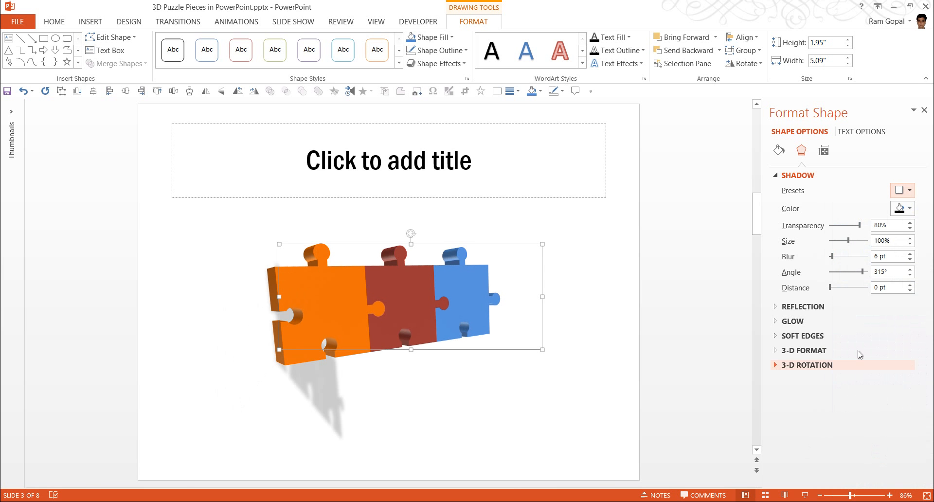
pyautogui.click(901, 190)
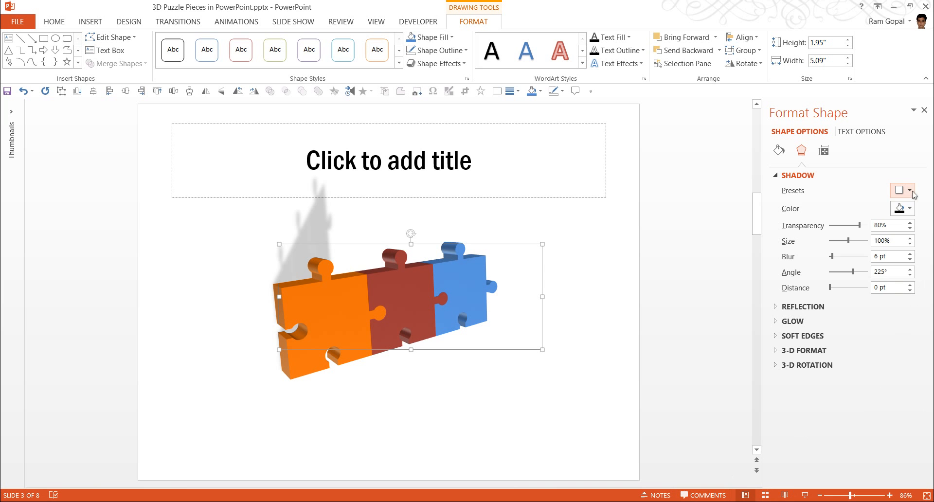
pyautogui.click(911, 190)
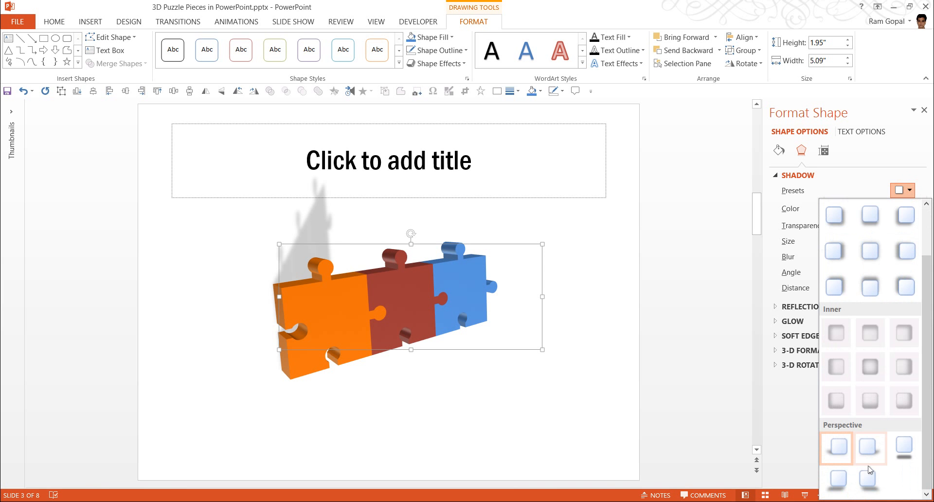
pyautogui.click(835, 447)
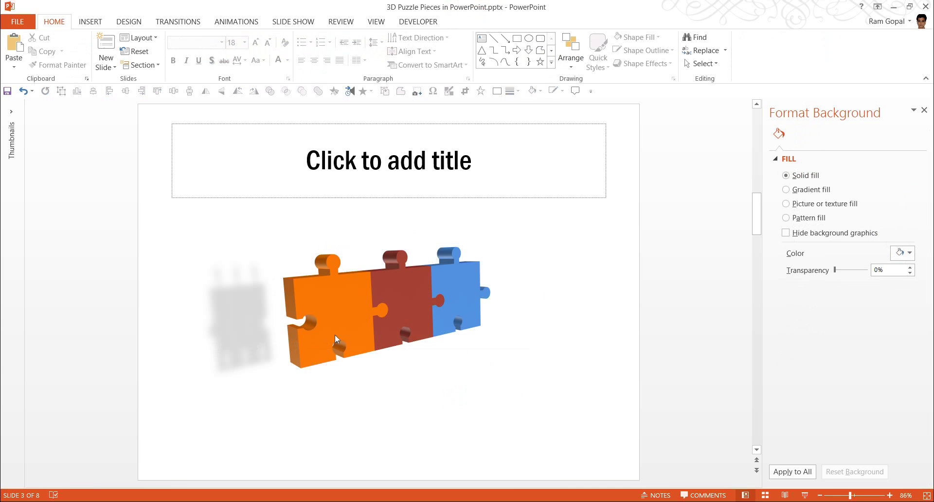
pyautogui.moveTo(342, 359)
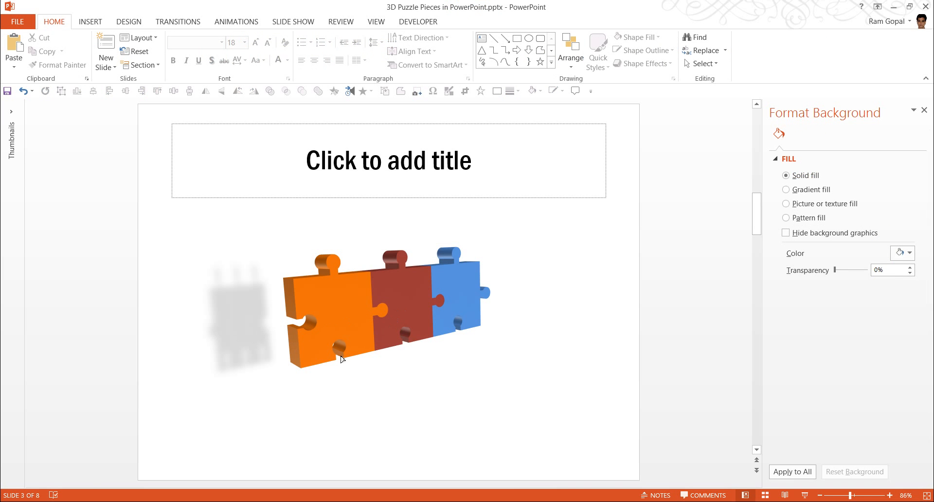
pyautogui.moveTo(326, 373)
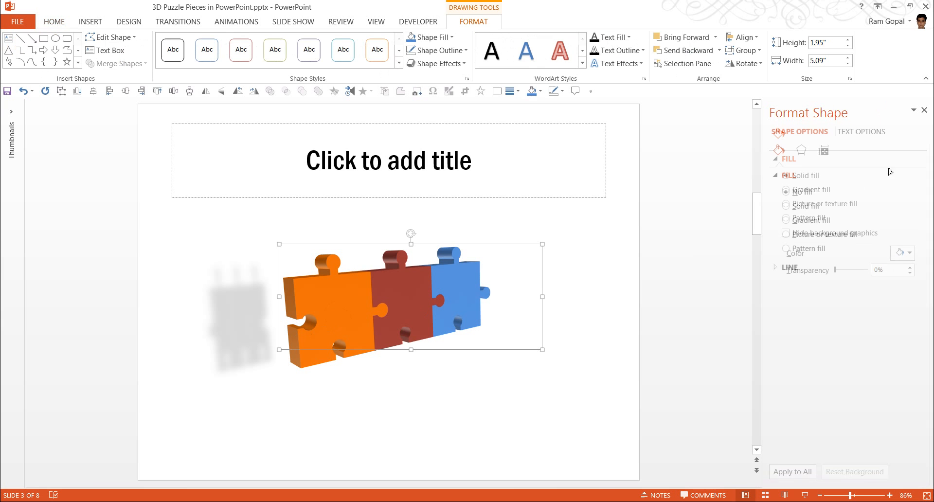
pyautogui.click(800, 151)
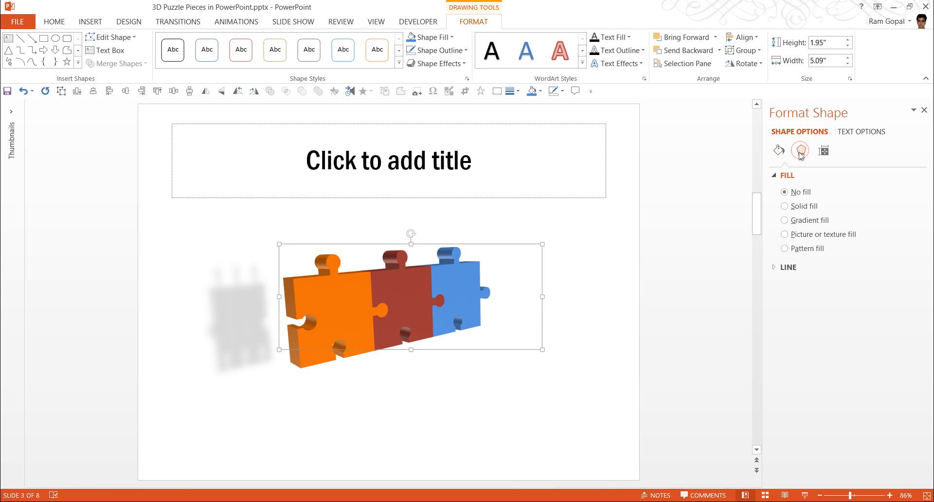
pyautogui.click(800, 150)
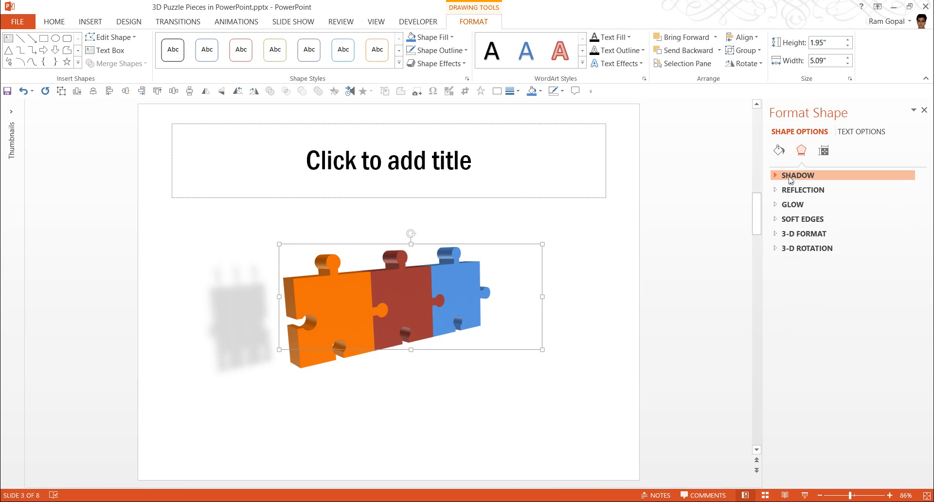
pyautogui.click(797, 175)
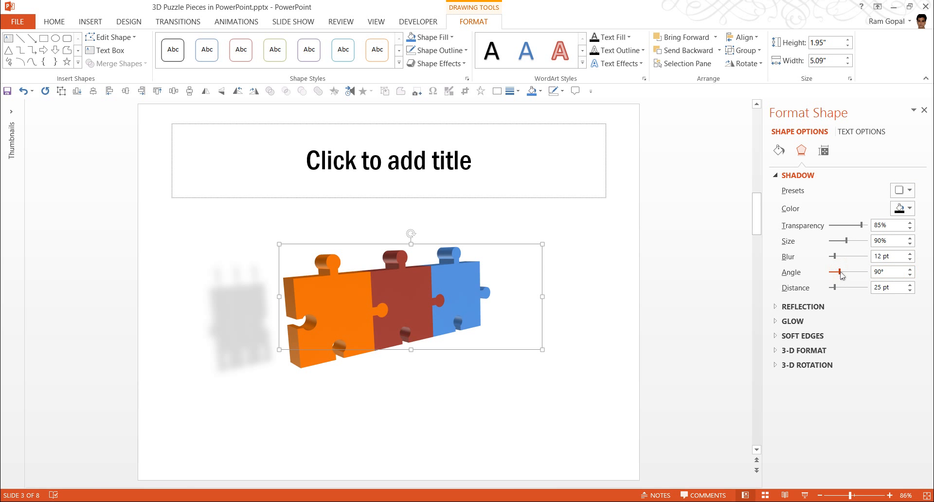
pyautogui.moveTo(841, 272); pyautogui.dragTo(867, 272)
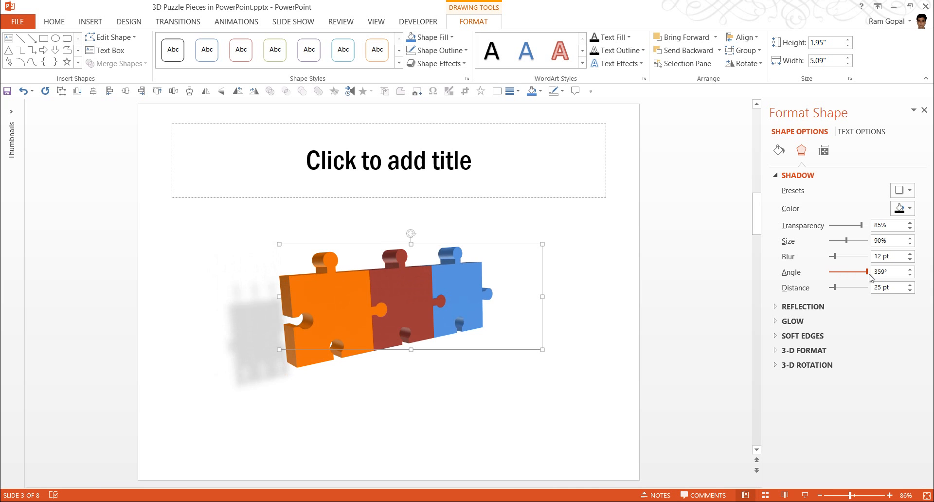
pyautogui.moveTo(866, 272); pyautogui.dragTo(852, 272)
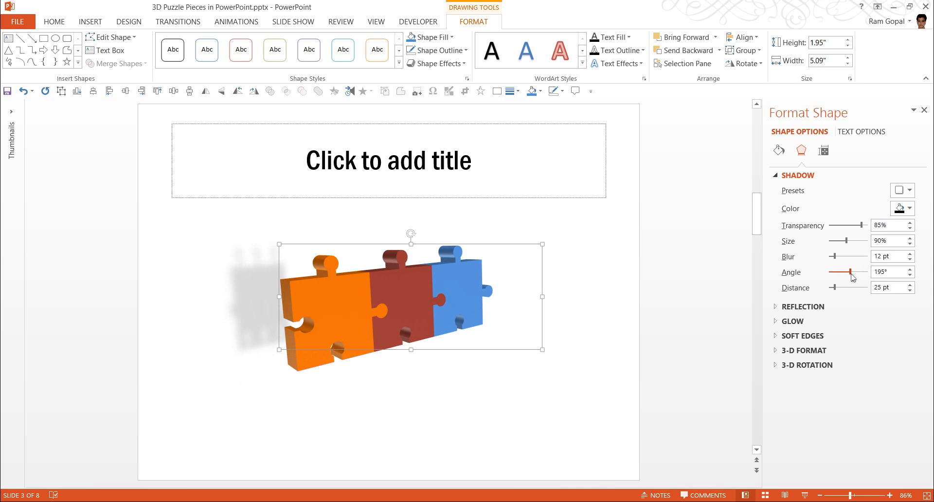
pyautogui.click(902, 190)
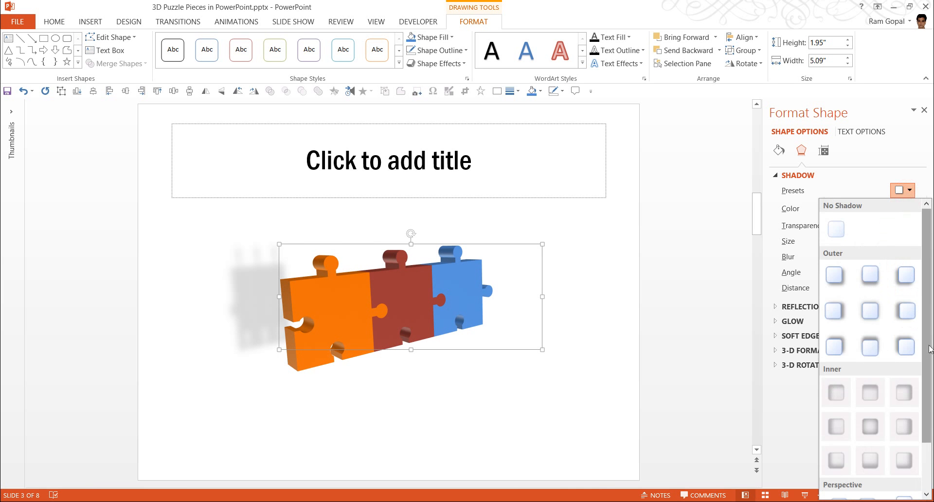
pyautogui.scroll(-3)
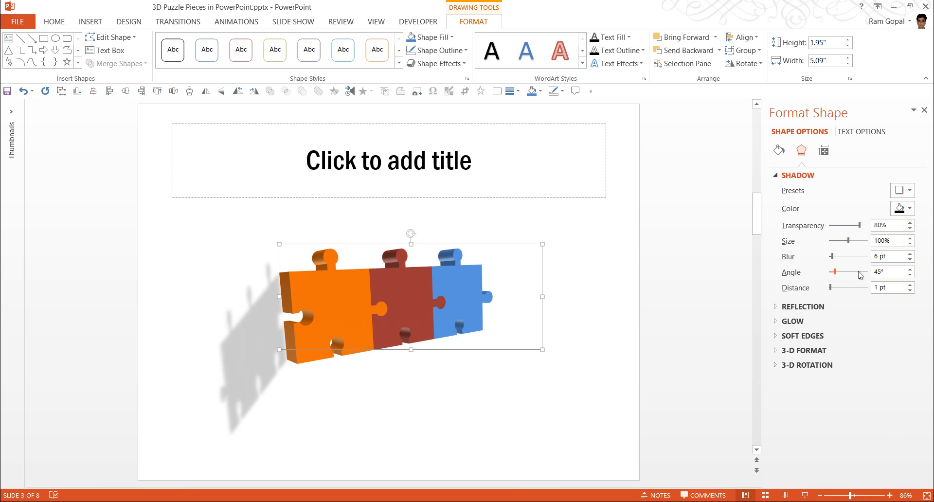
pyautogui.moveTo(833, 272); pyautogui.dragTo(849, 272)
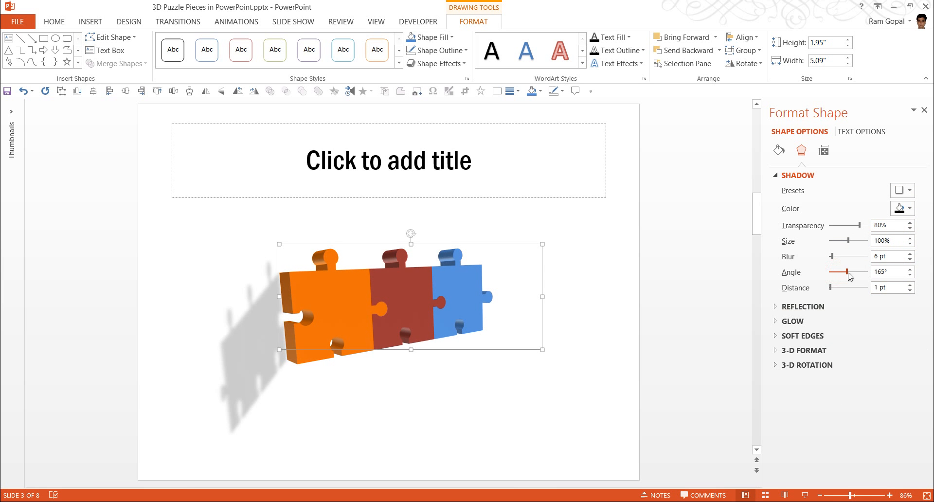
pyautogui.moveTo(840, 287); pyautogui.dragTo(842, 290)
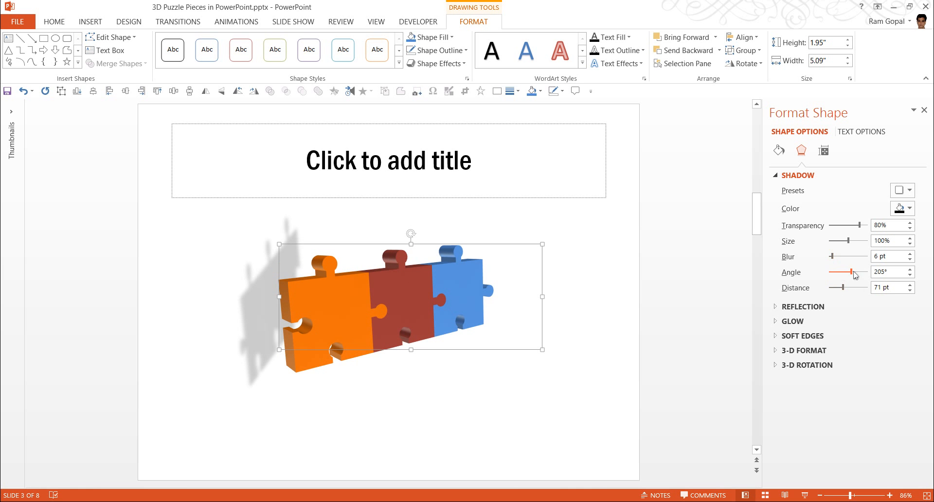
pyautogui.moveTo(851, 272); pyautogui.dragTo(857, 272)
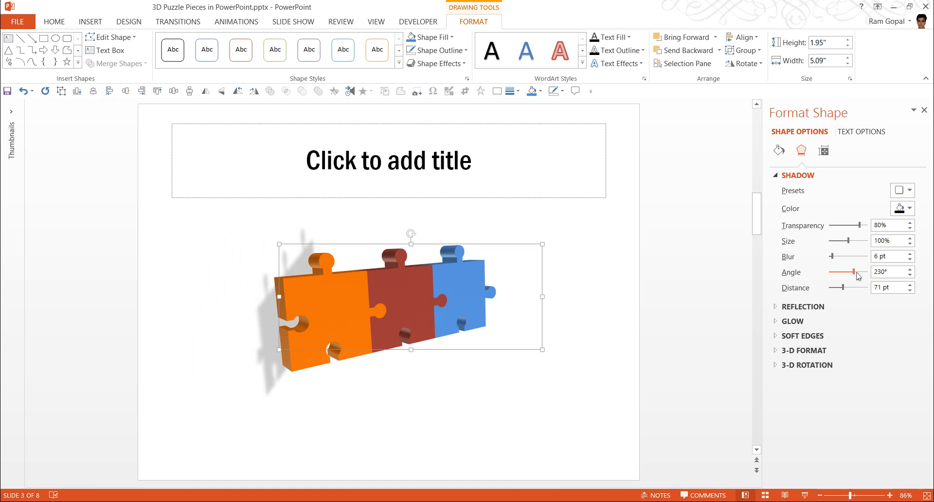
pyautogui.click(902, 190)
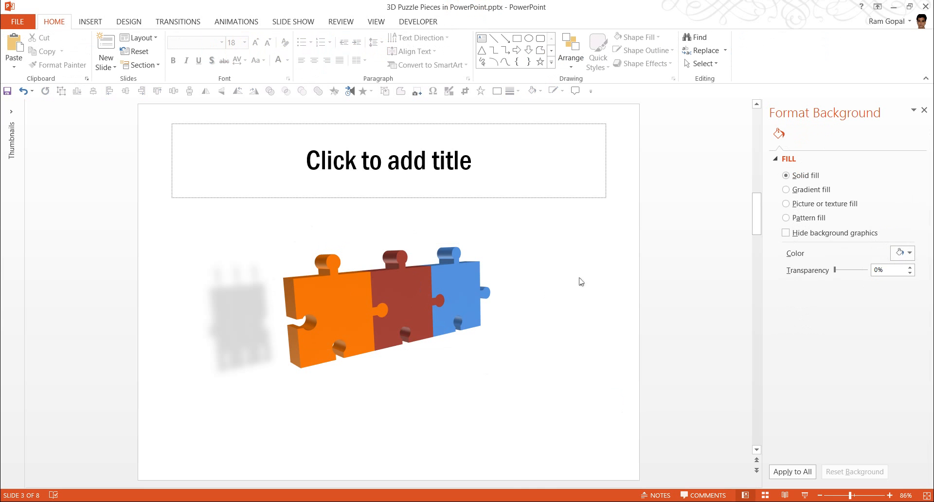
pyautogui.moveTo(346, 319)
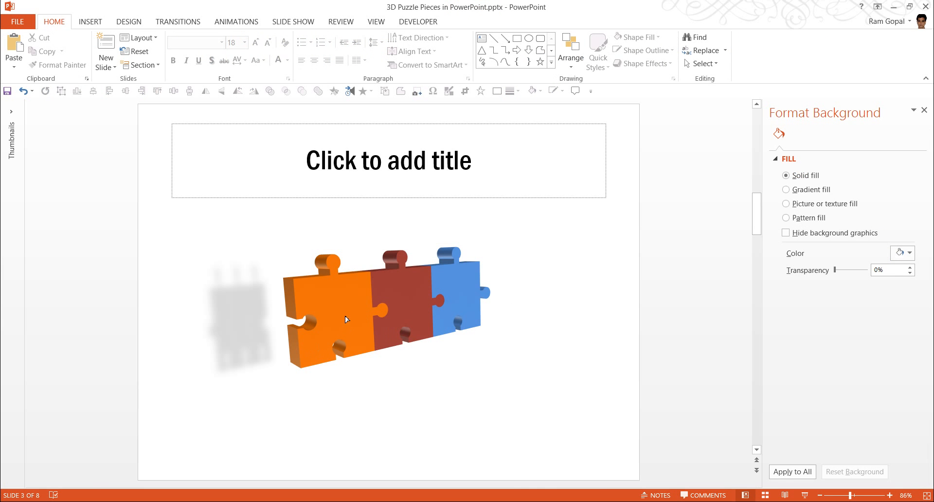
pyautogui.moveTo(528, 283)
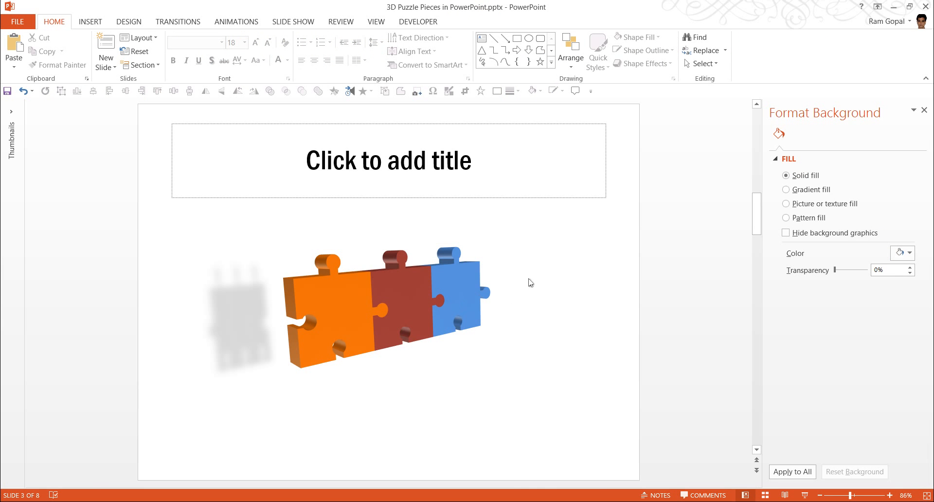
pyautogui.moveTo(378, 373)
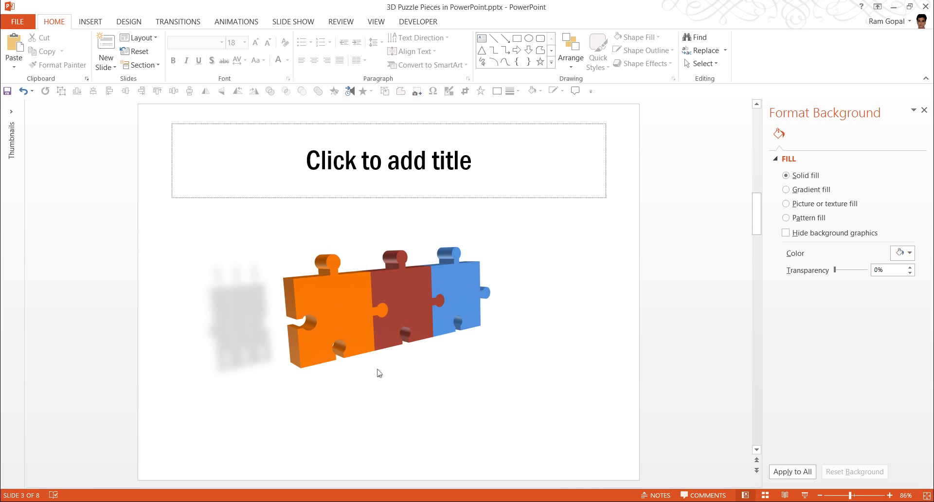
pyautogui.moveTo(519, 292)
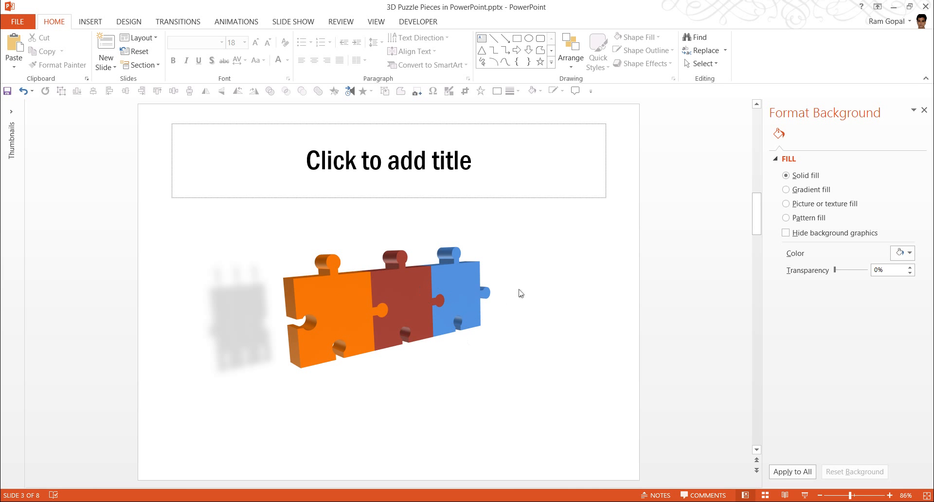
pyautogui.moveTo(462, 284)
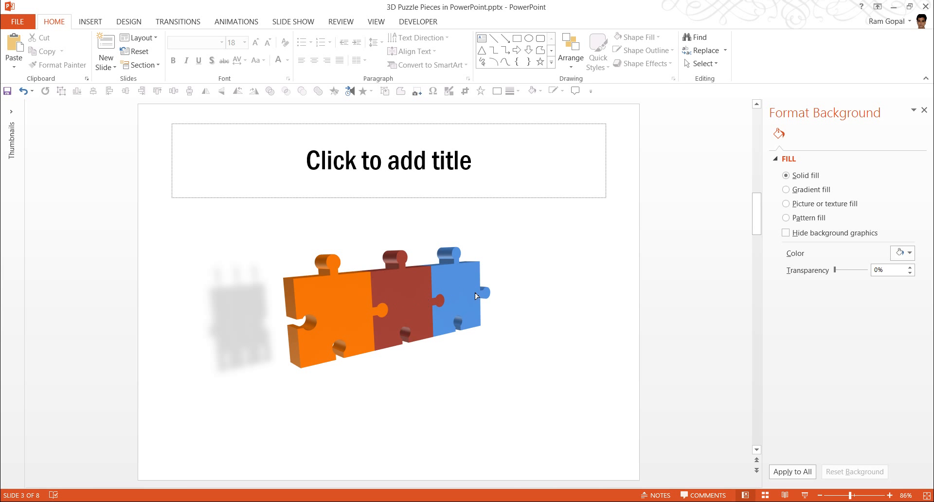
pyautogui.moveTo(533, 331)
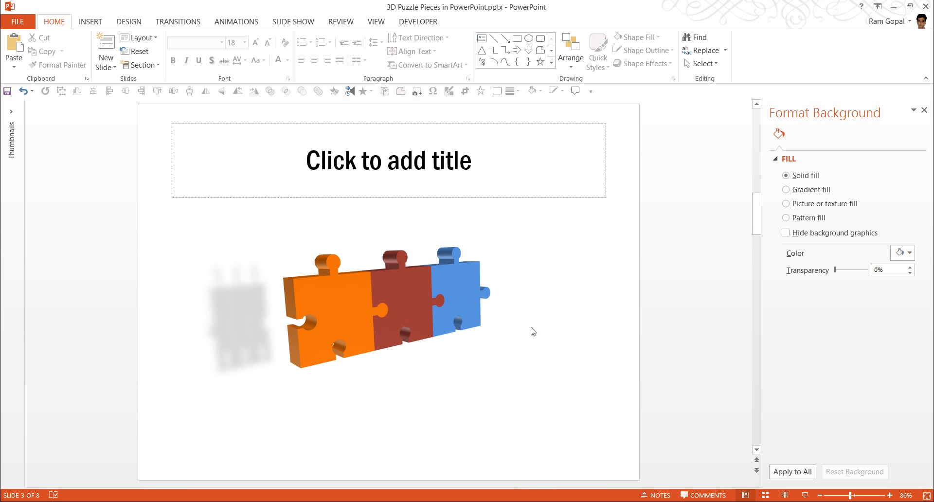